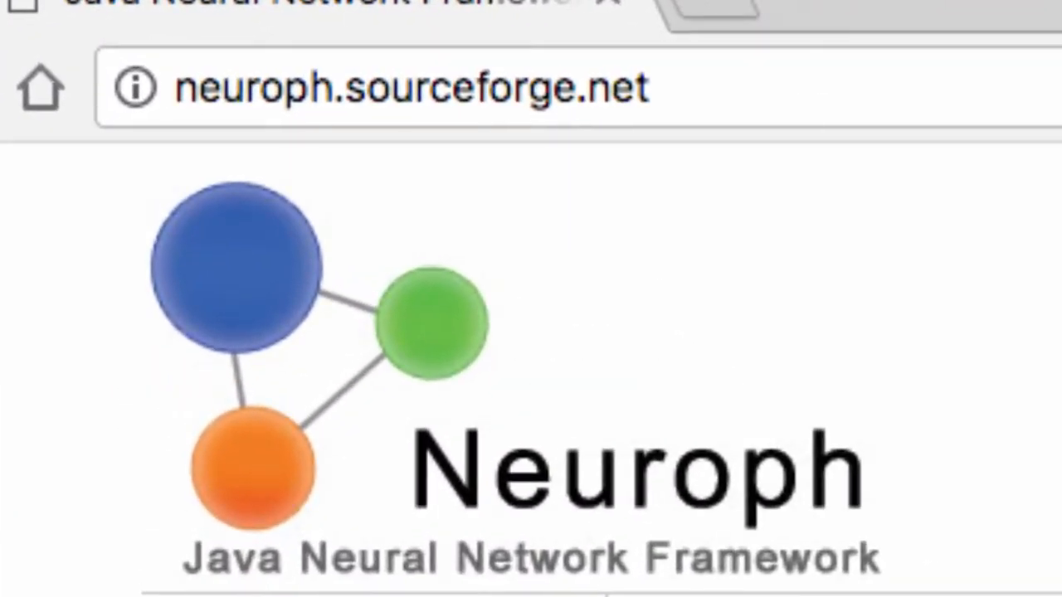
Step: Open the Features page on neuroph.sourceforge.net to see the supported neural network architectures
click(879, 175)
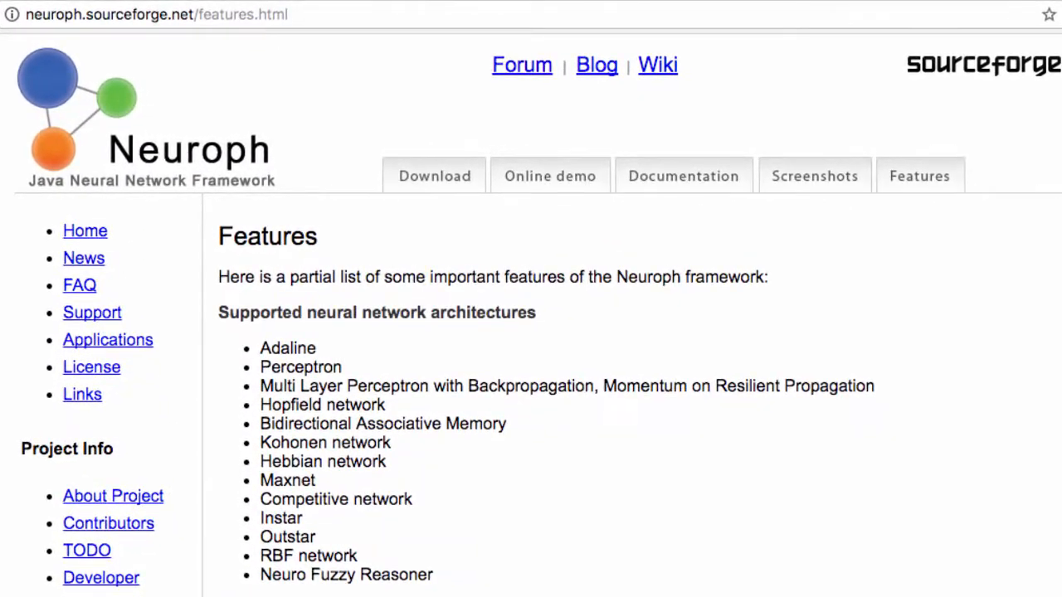
click(344, 18)
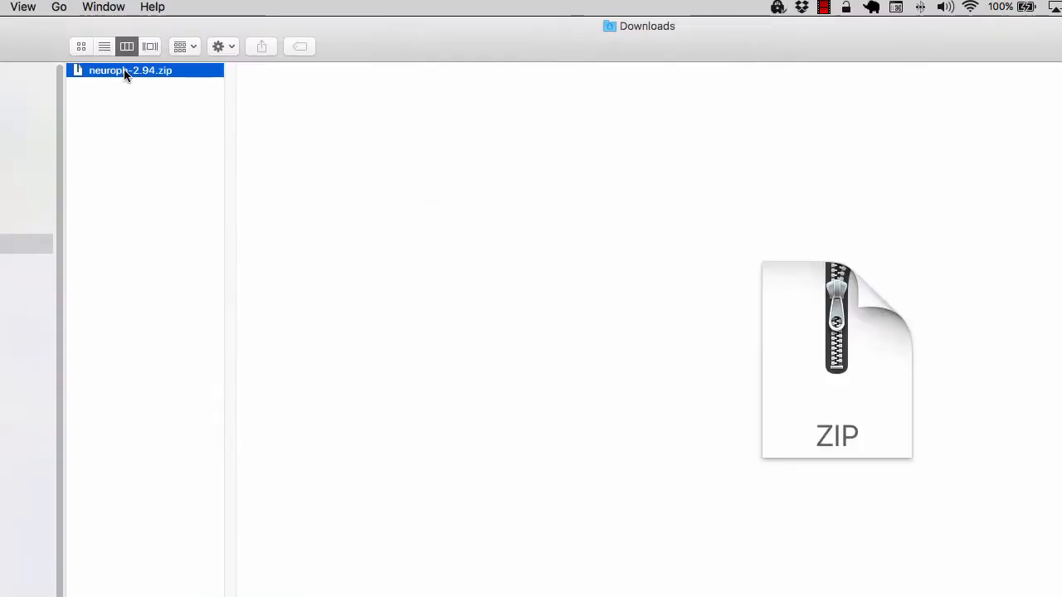
Step: Extract neuroph-2.94.zip in Downloads and view the neuroph-2.94 folder's JAR files
double_click(130, 70)
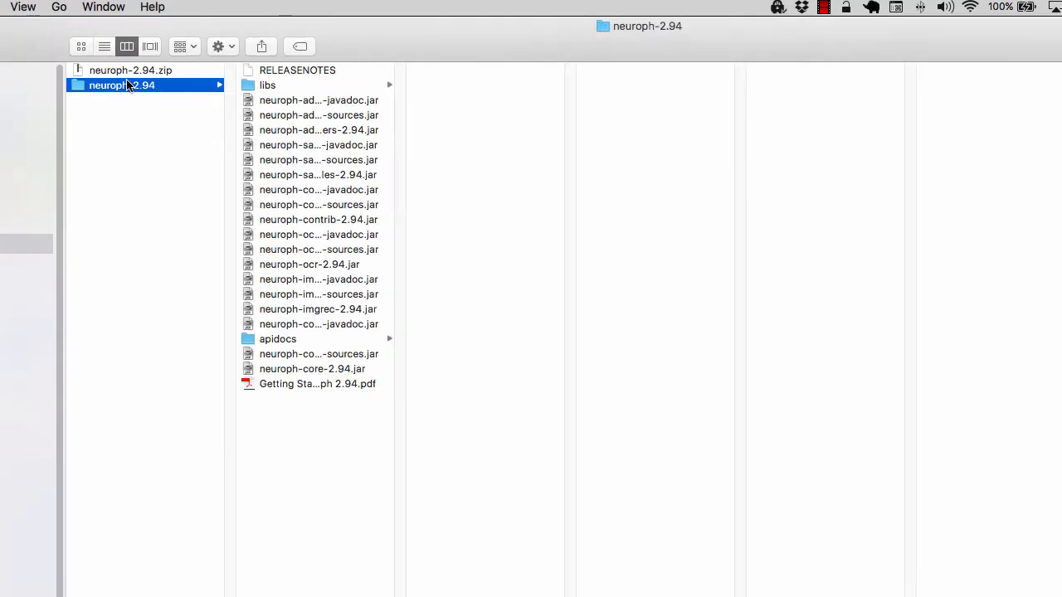
click(312, 368)
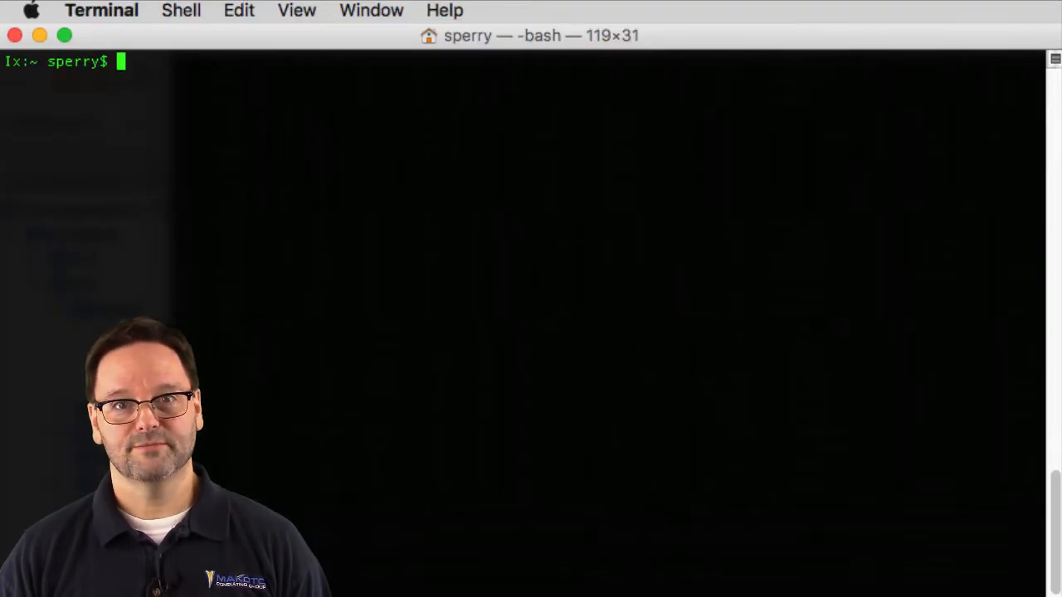
Step: From Downloads/neuroph-2.94, start an mvn install:install-file command for neuroph-core-2.94.jar
text(cd Downloads/)
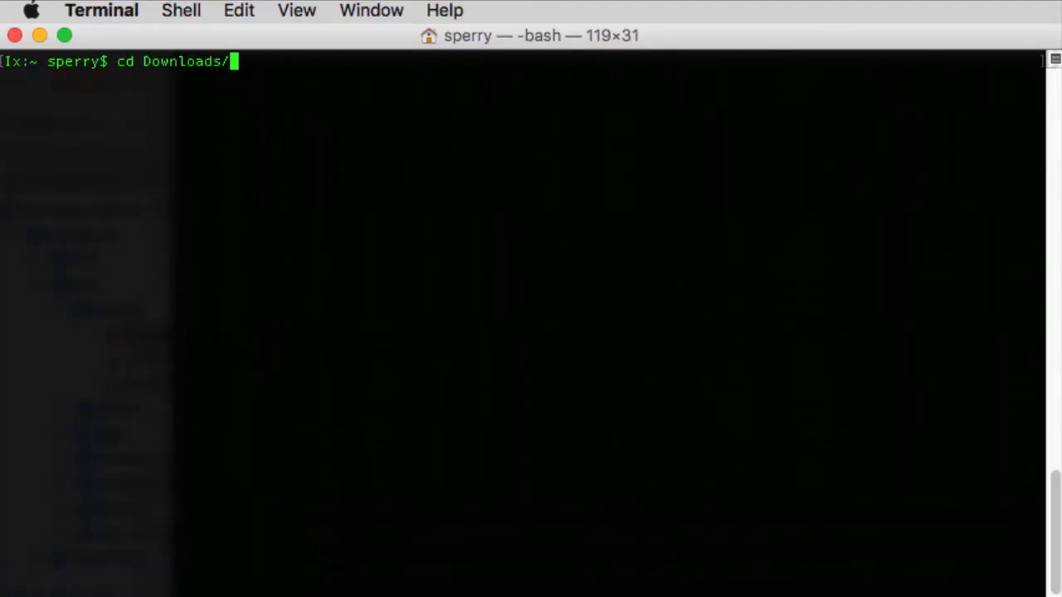
key(Return)
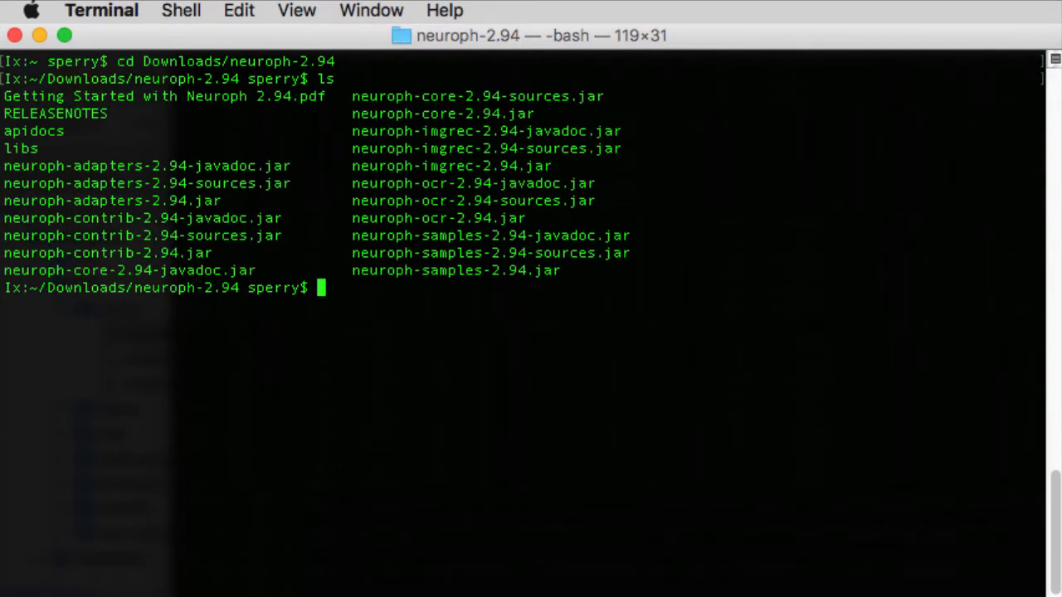
text(mvn install:insta)
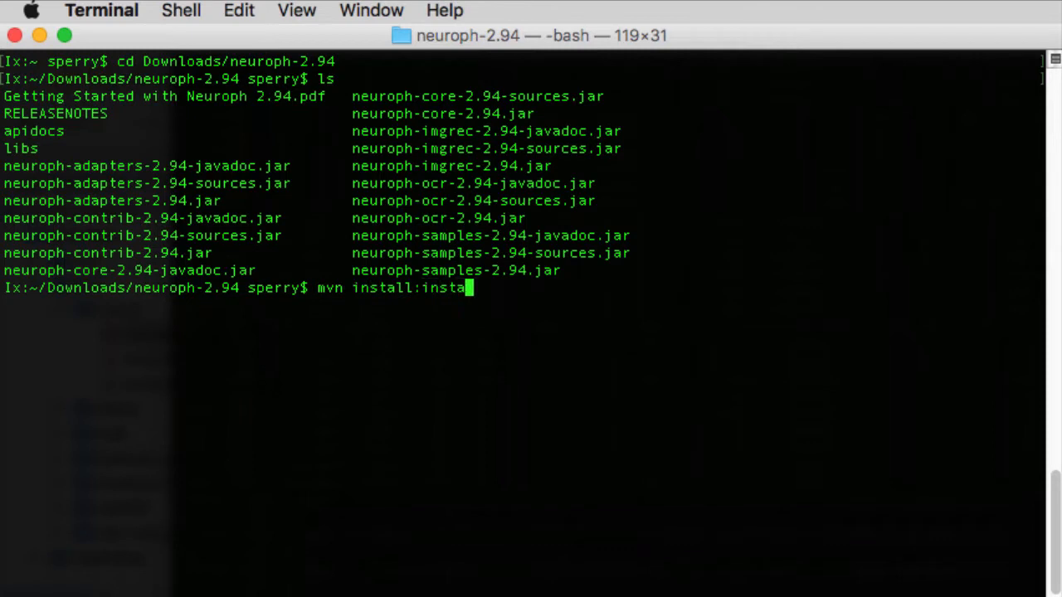
text(ll-file -Df)
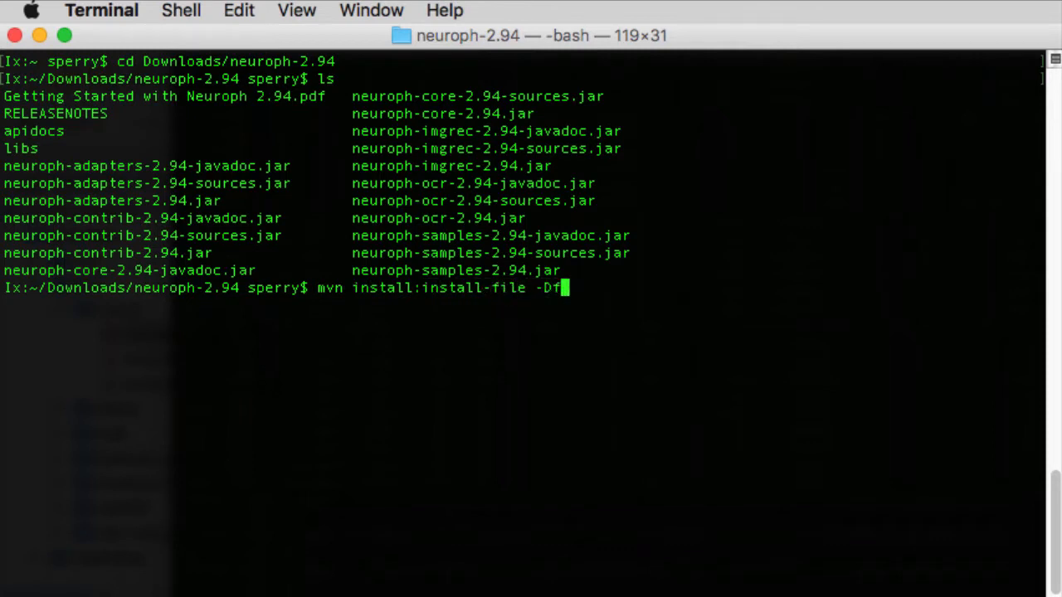
text(ile=neuroph-co)
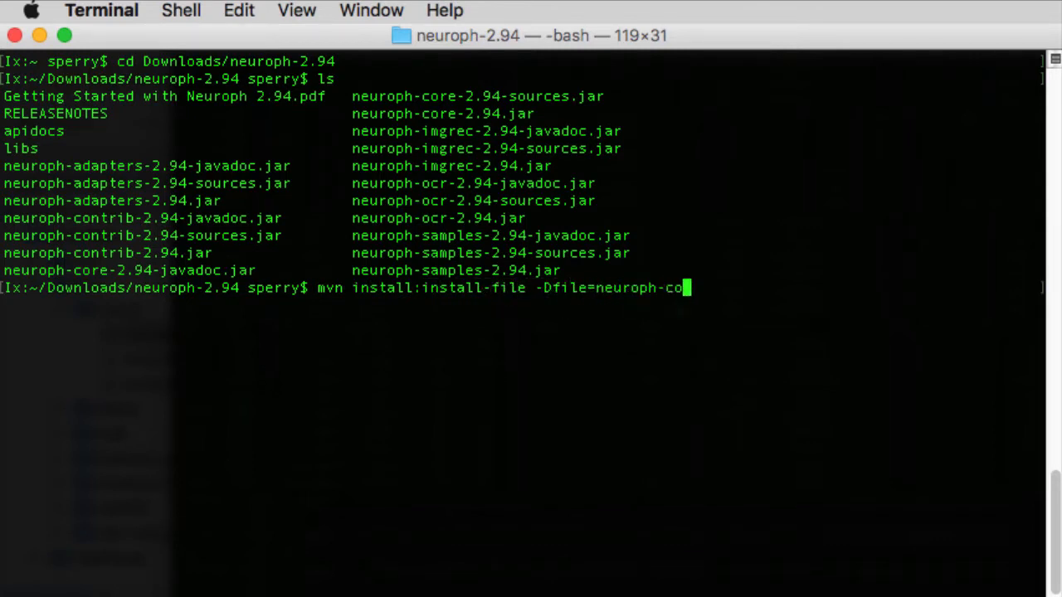
text(re-2.94.jar)
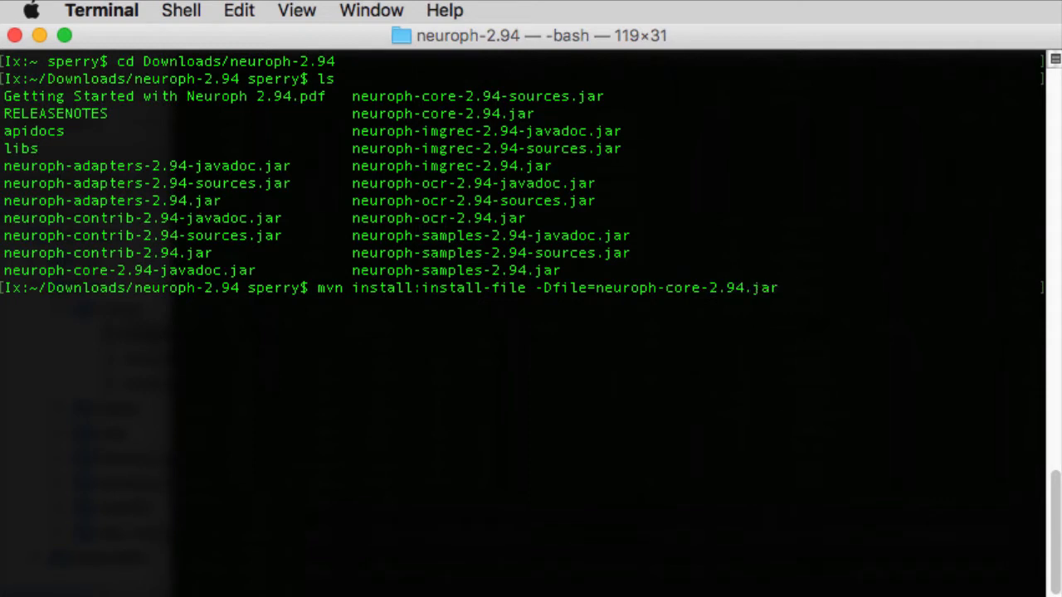
Step: Add groupId org.neuroph, artifactId neuroph, version 2.94 and packaging JAR to the install
text(-DgroupId=)
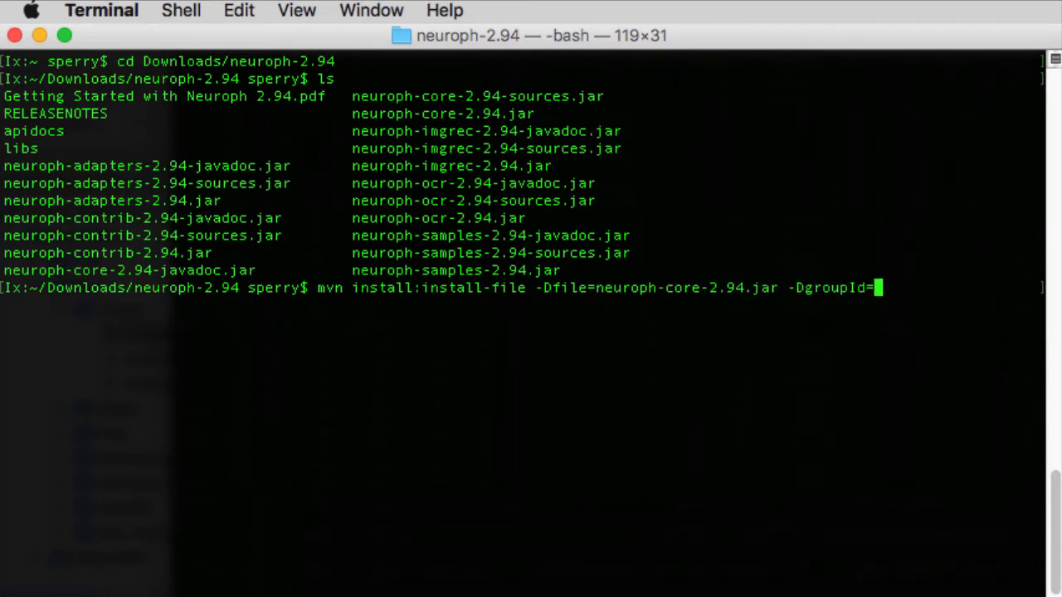
text(org.neuroph)
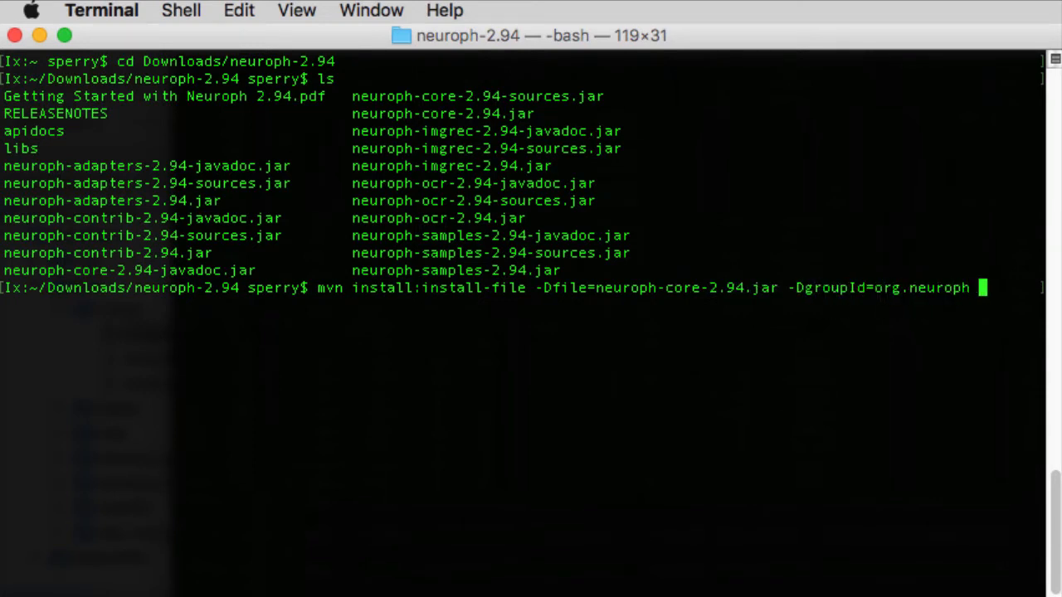
text(-DartifactId)
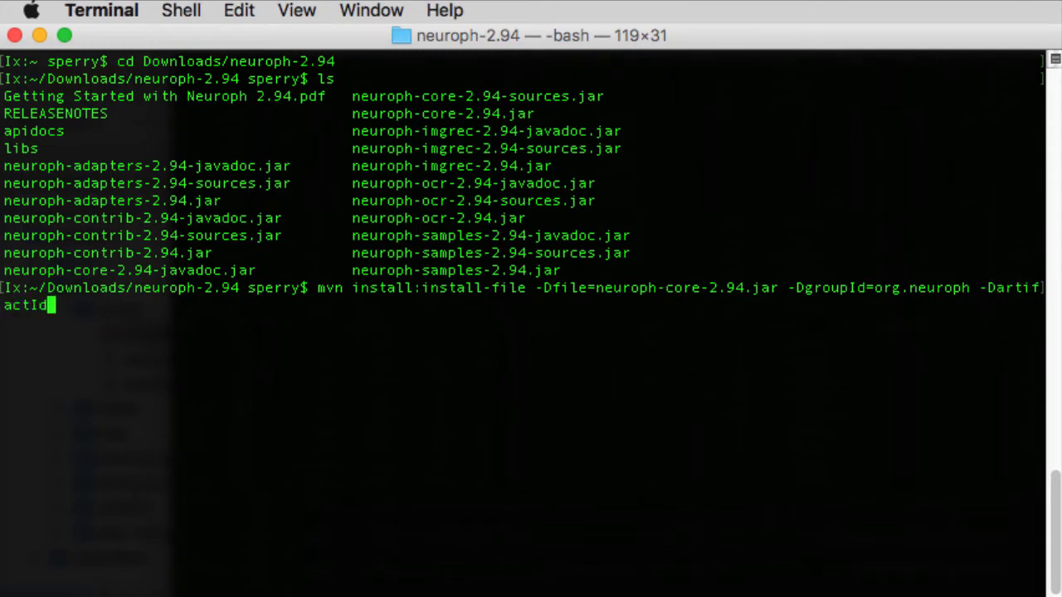
text(=neuroph)
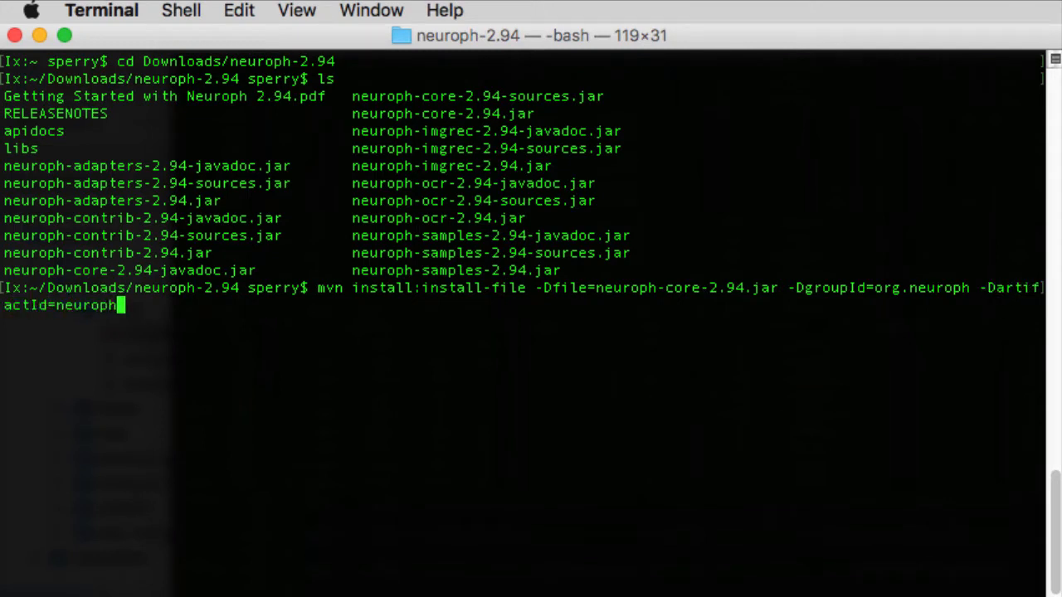
text(-Dversion)
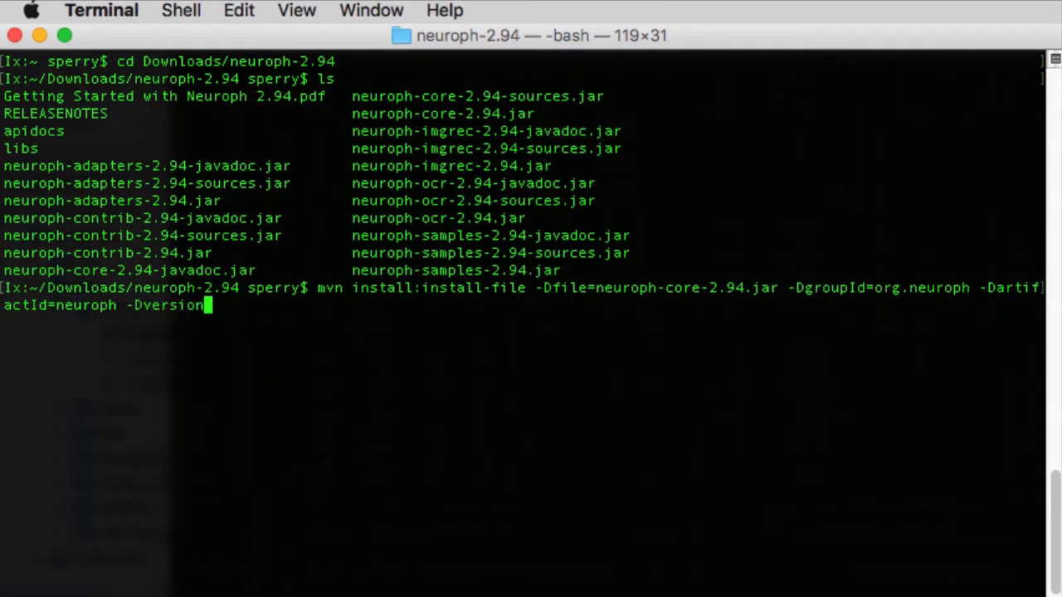
text(=2.94 -D)
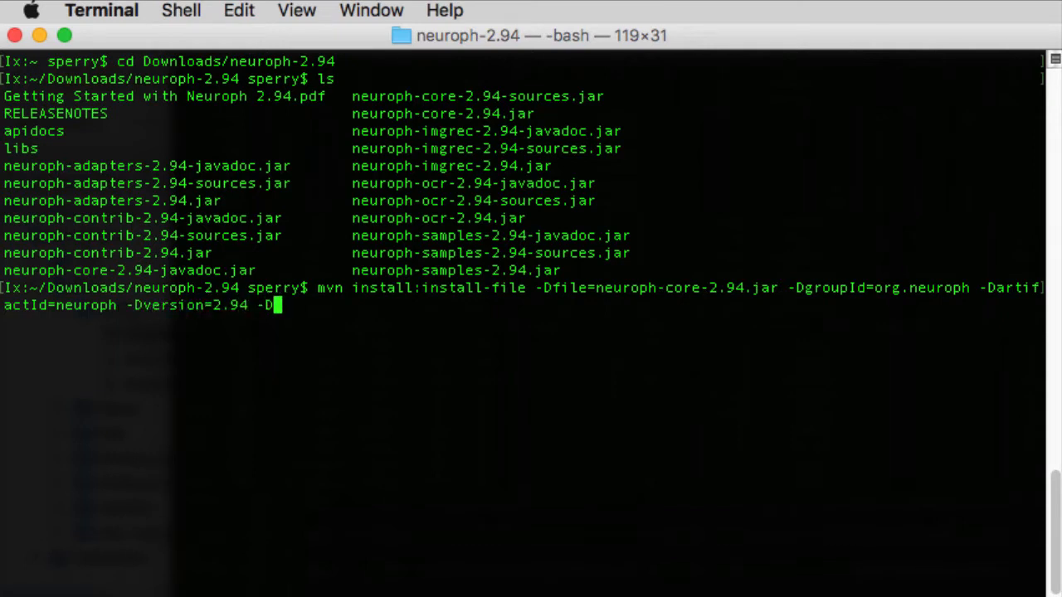
text(packaging=JAR)
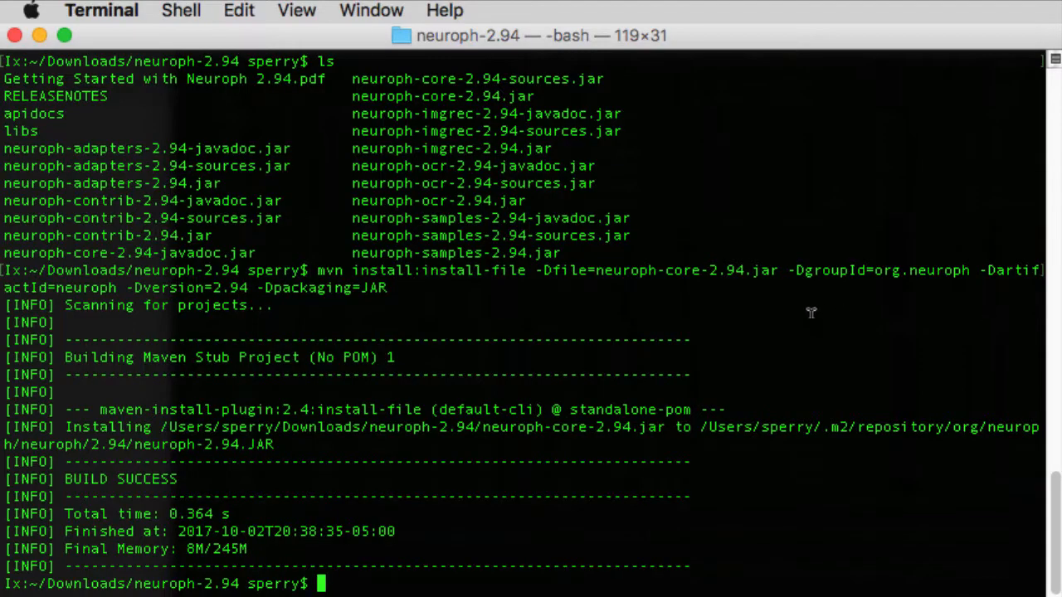
text(cd /tmp)
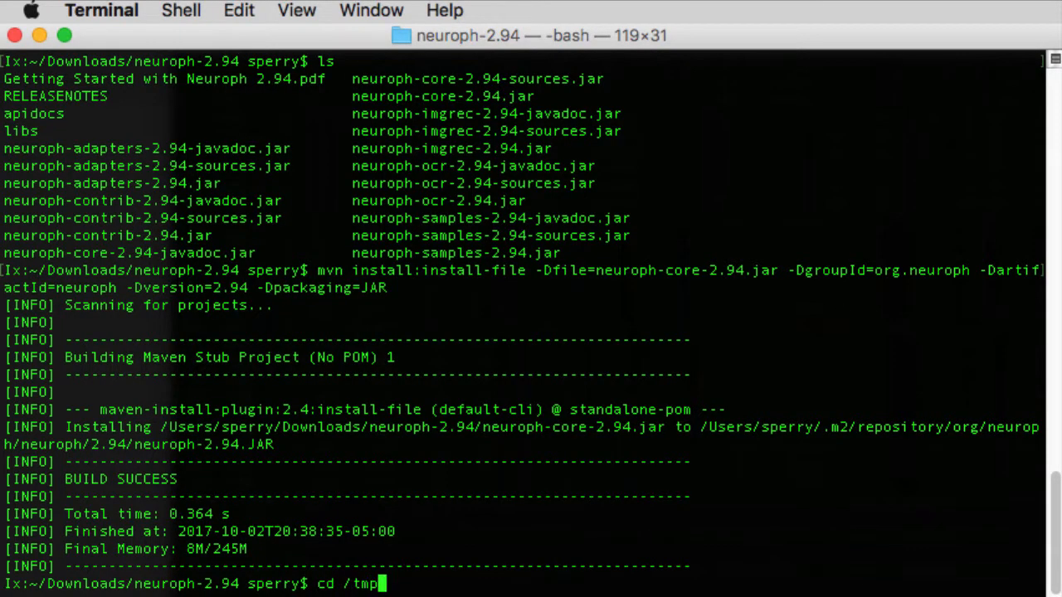
key(Return)
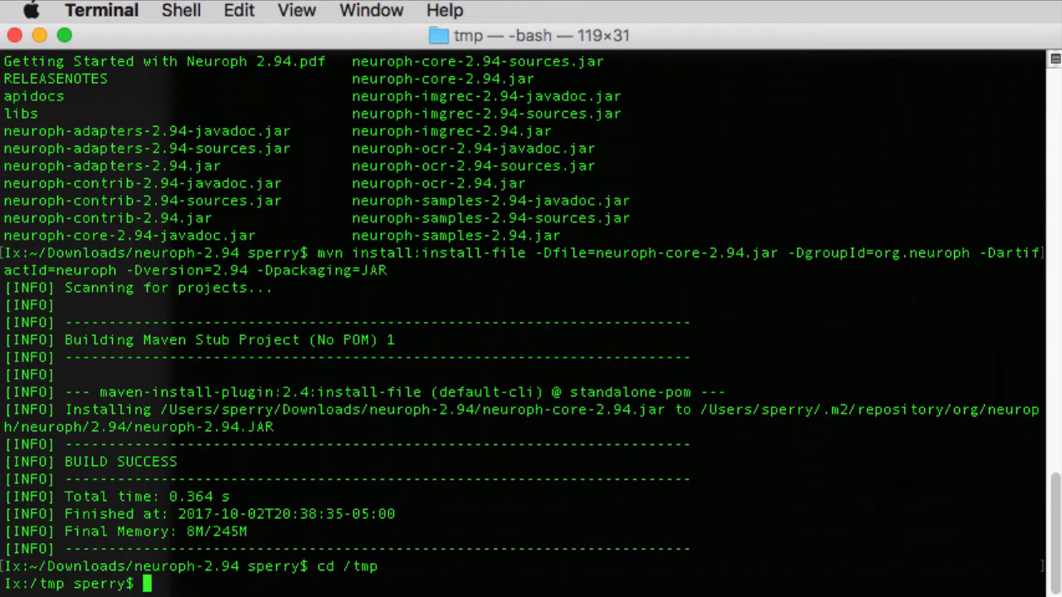
text(git c)
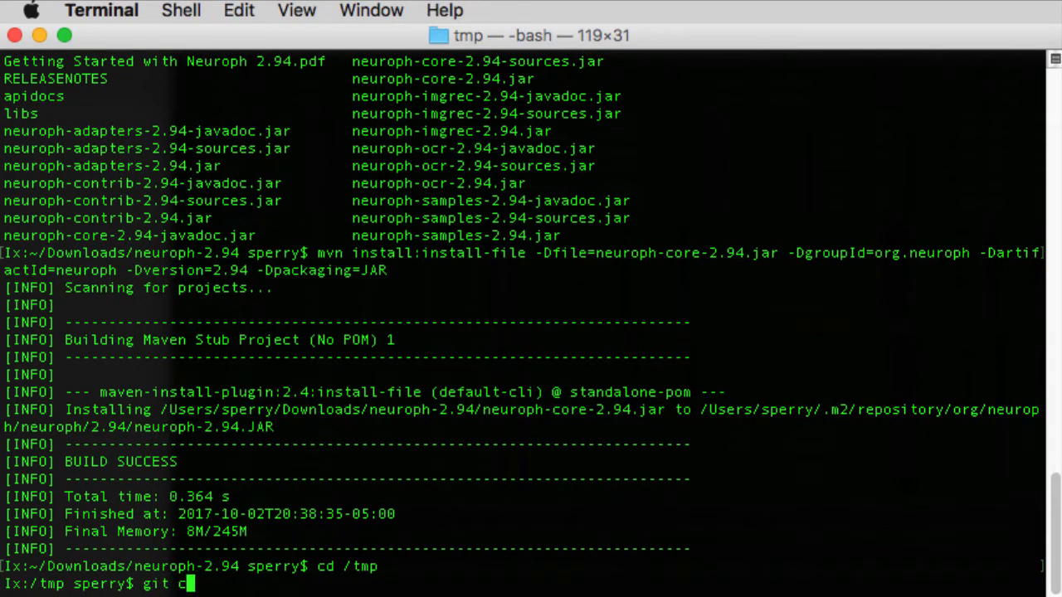
text(lone https:)
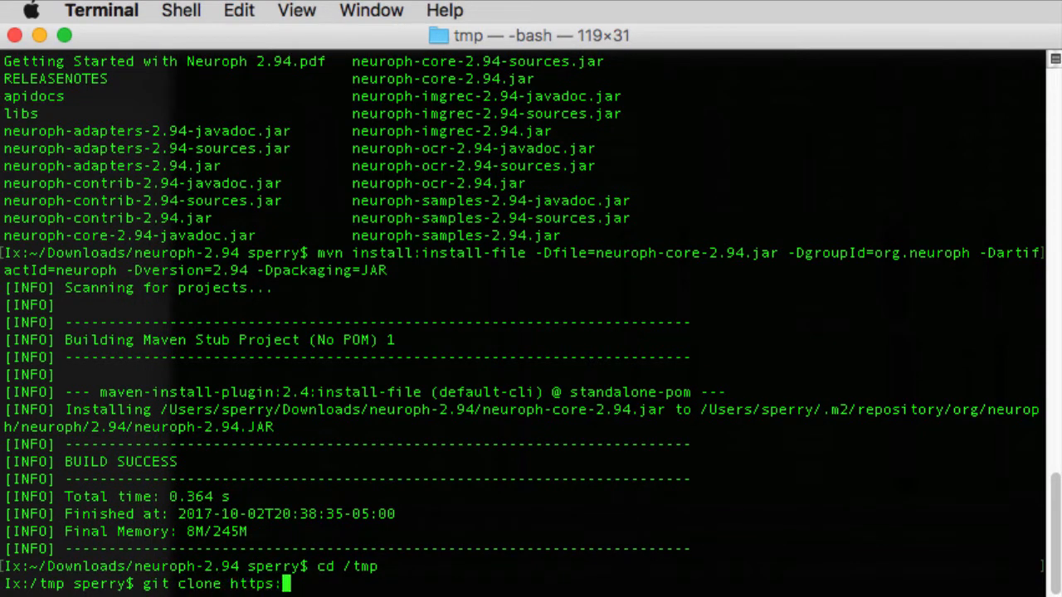
text(/github.com/)
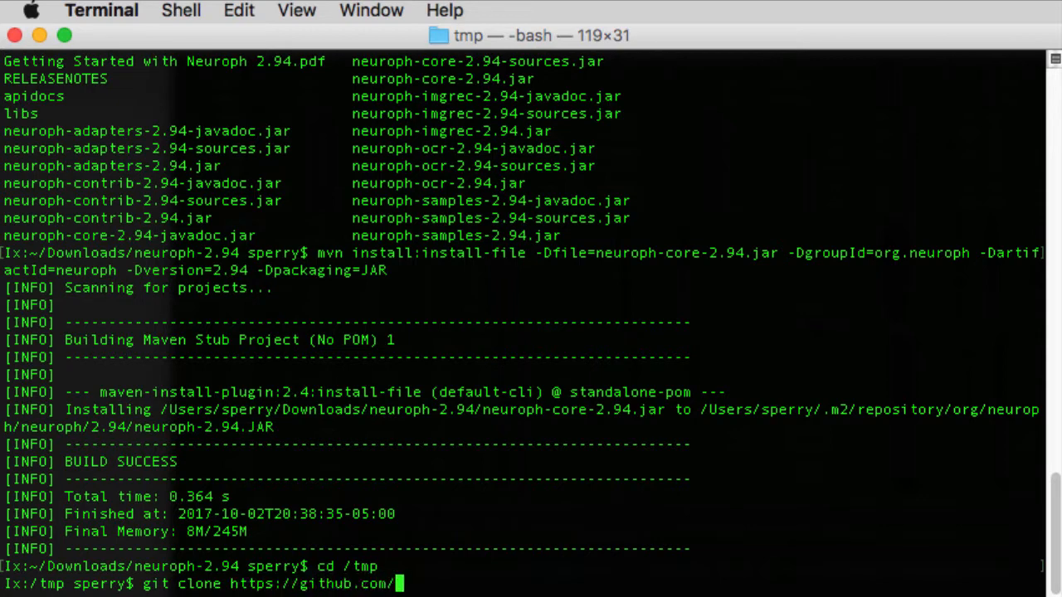
text(makotogo/)
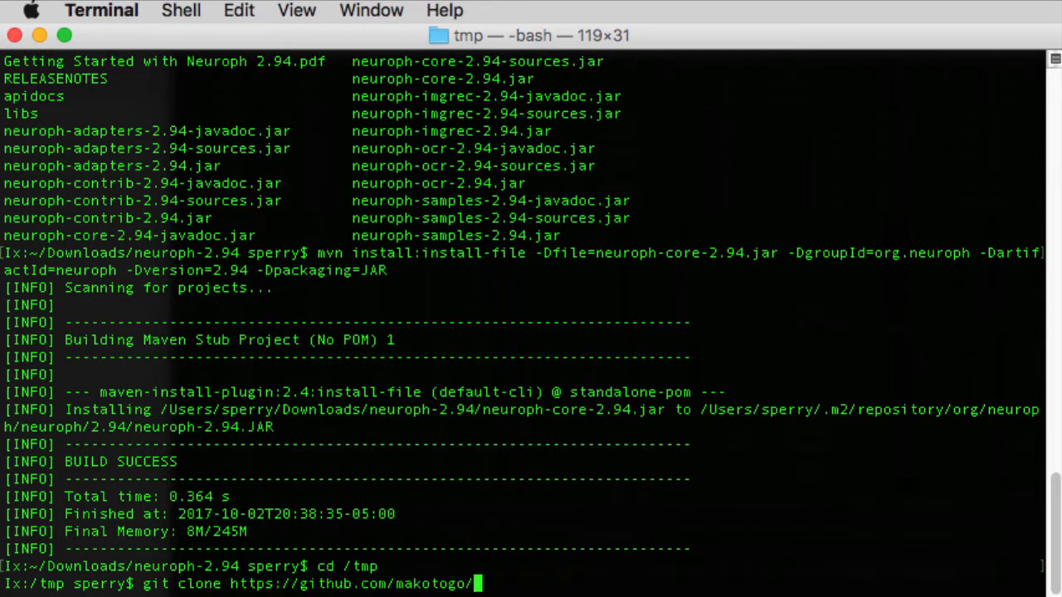
text(developerW)
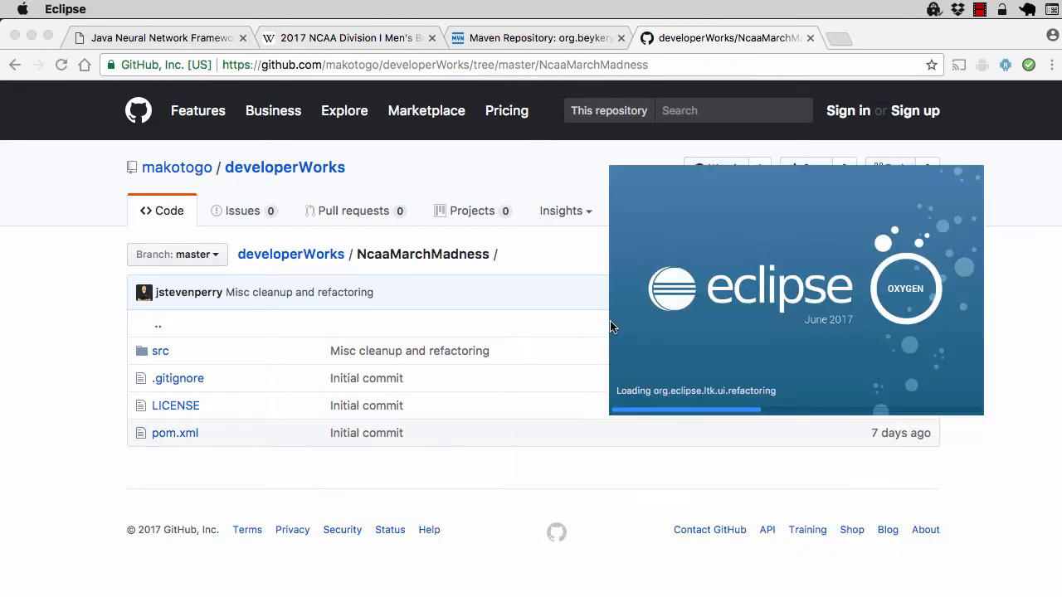
Step: Import NcaaMarchMadness as an existing Maven project with root directory /tmp
click(110, 9)
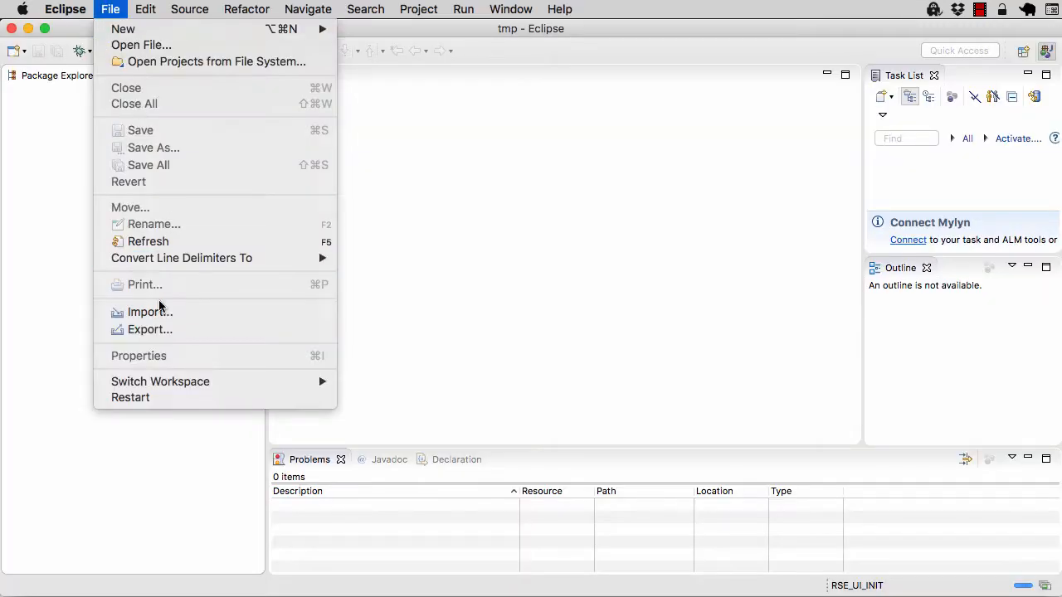
click(150, 312)
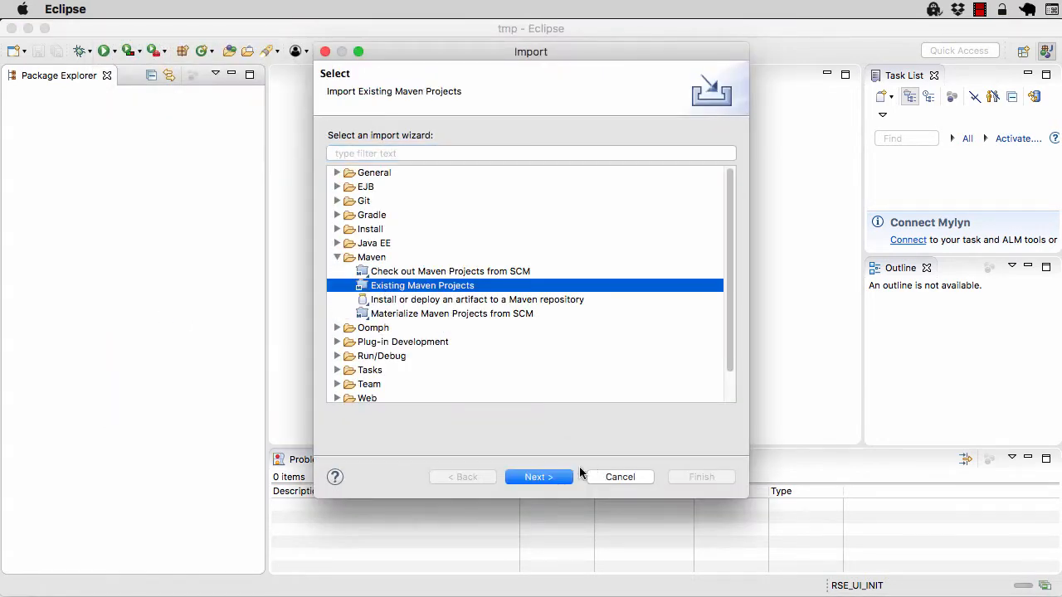
click(537, 476)
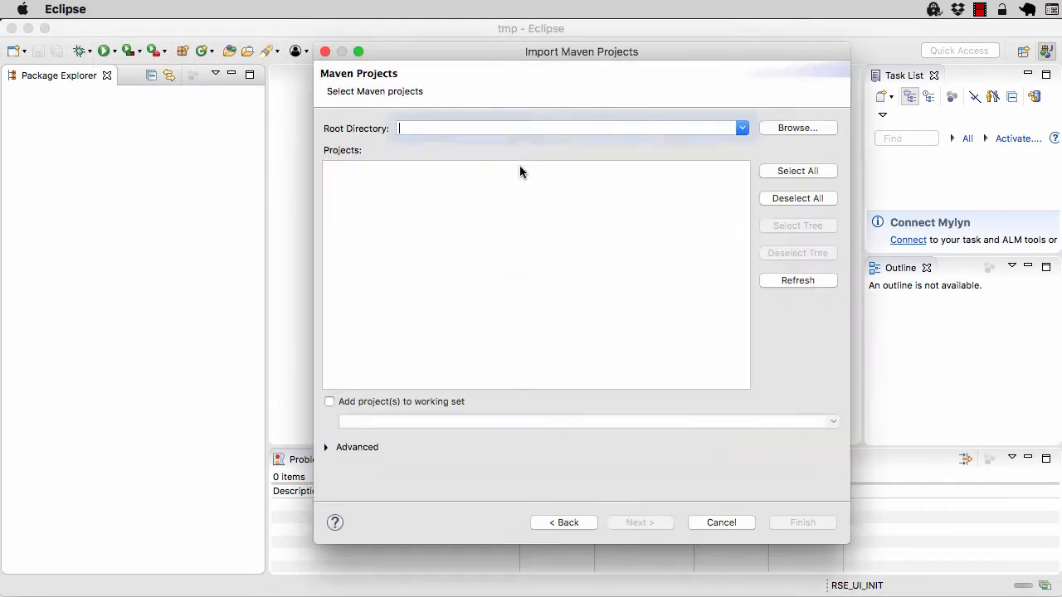
text(/tmp)
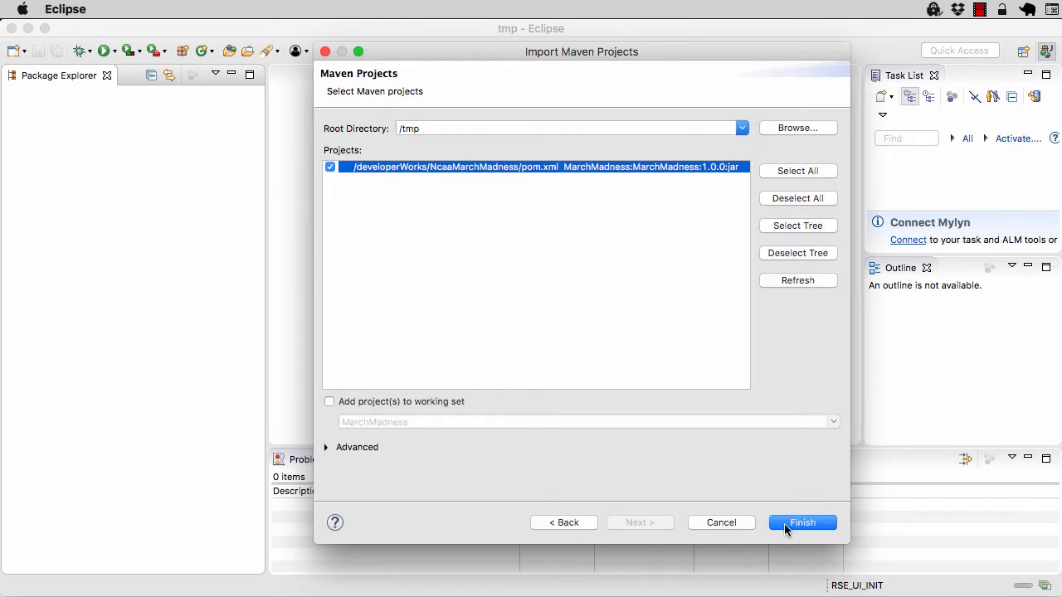
click(803, 522)
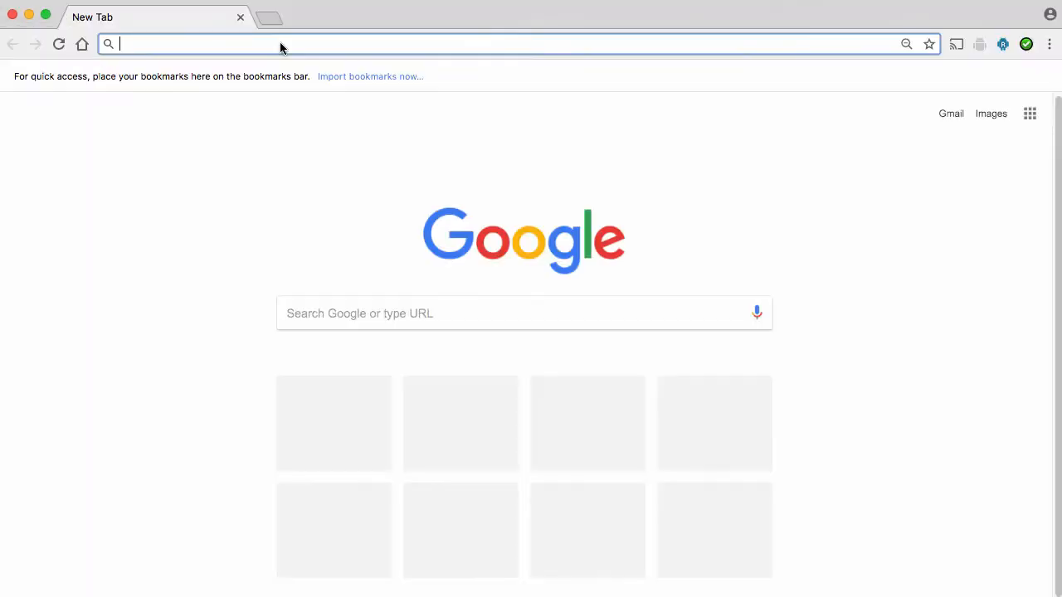
Step: Go to ncaa.com men's D1 stats, open Archived National Stats, and select season 2009-10
text(www.,)
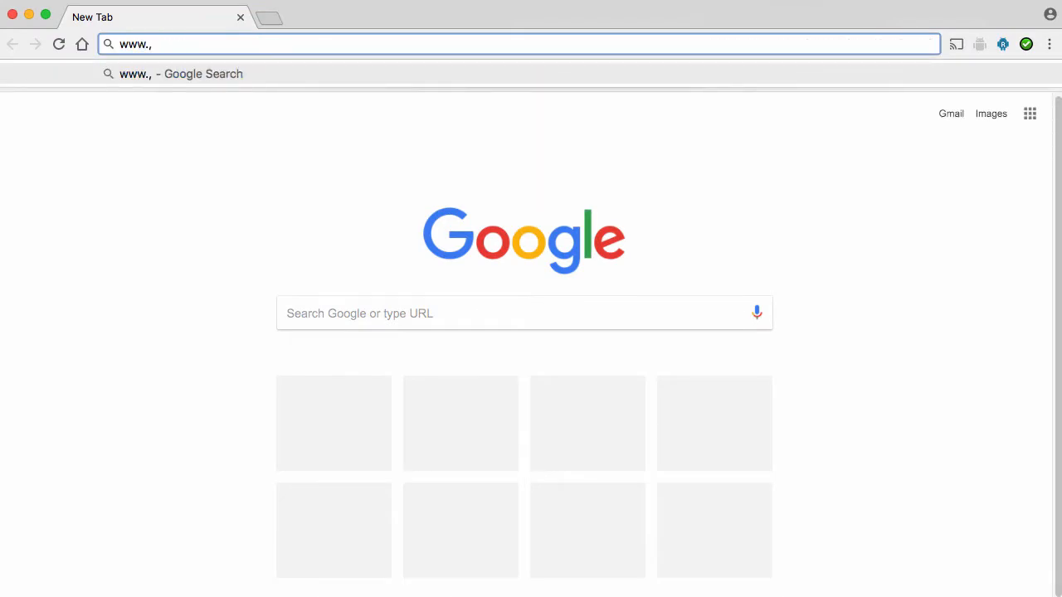
text(www.ncaa.com/stats/basketball-men/d1)
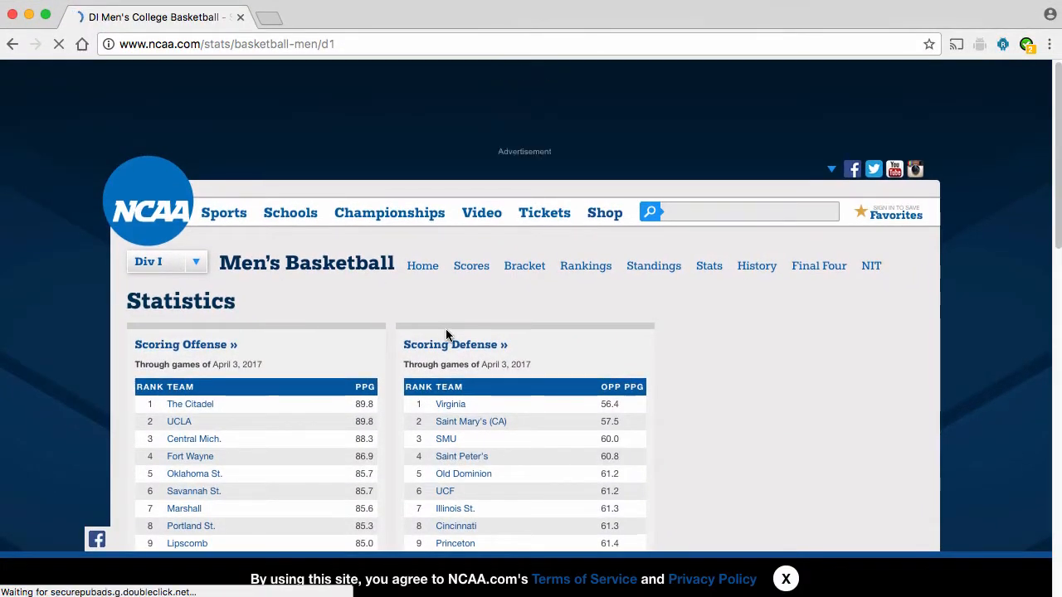
scroll(down, 3)
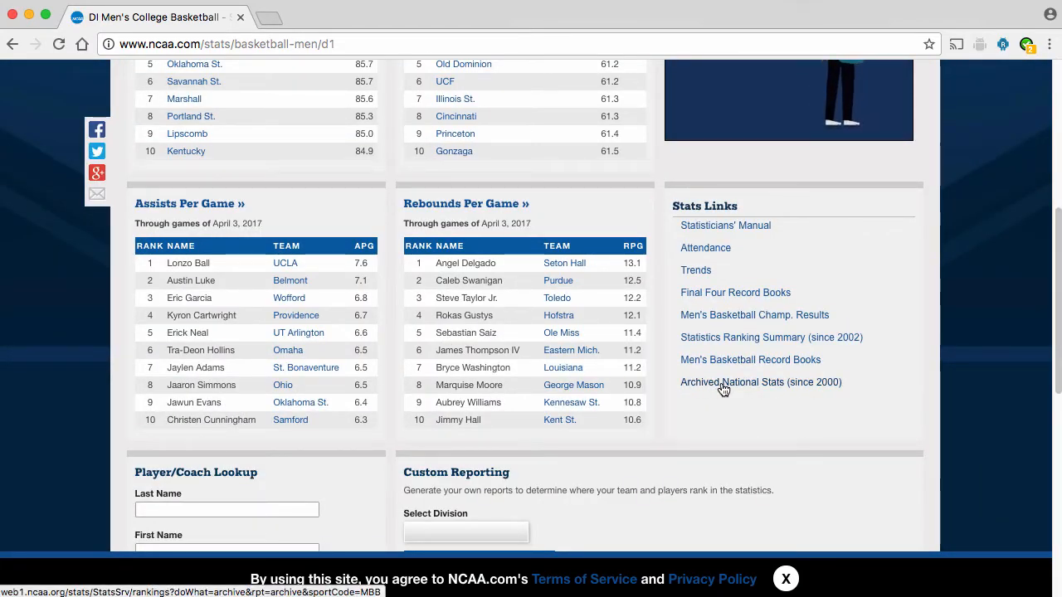
click(760, 382)
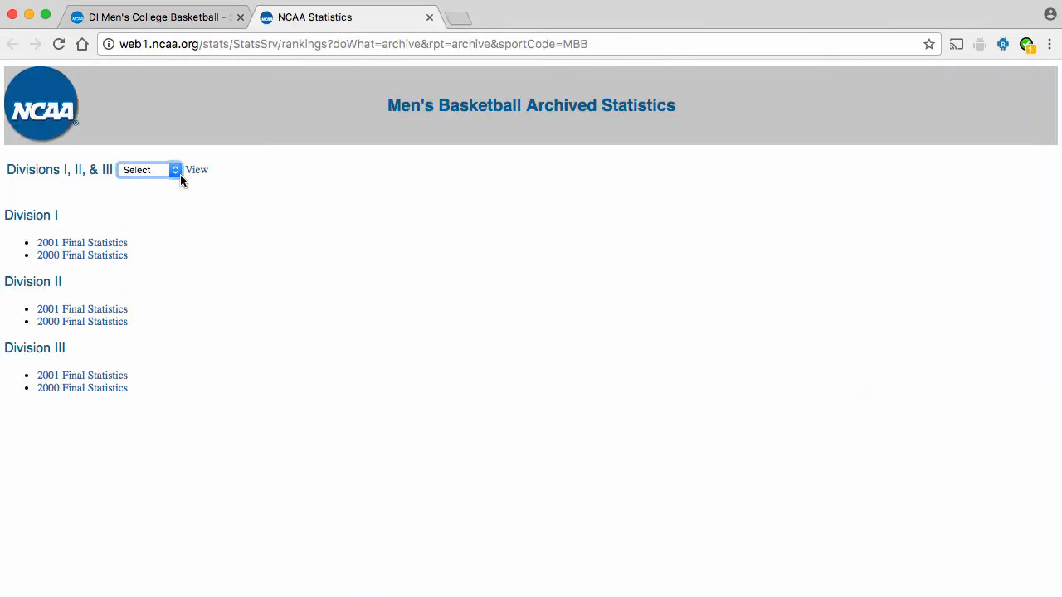
click(148, 169)
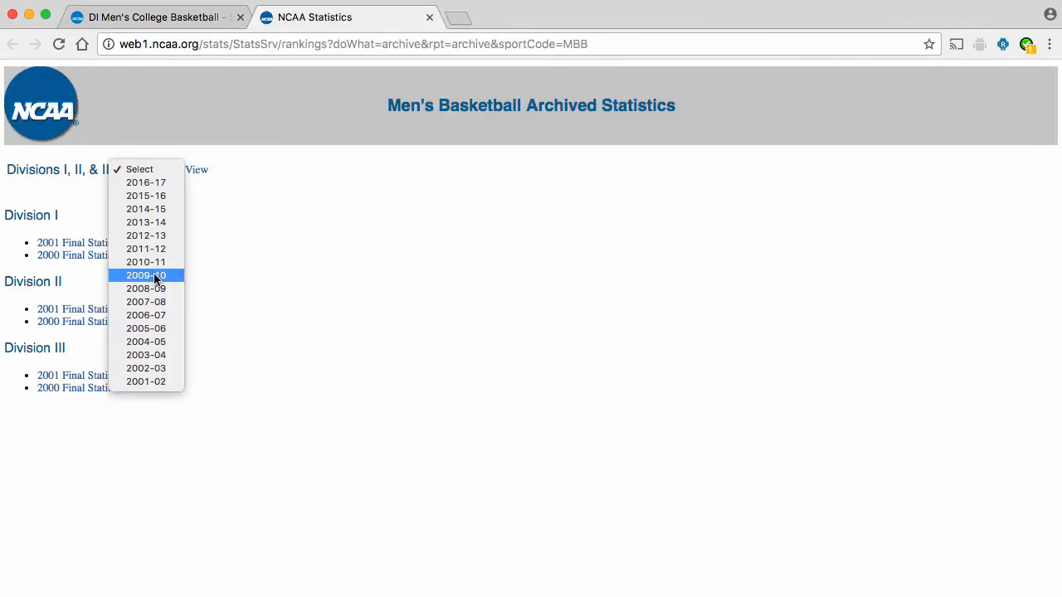
click(146, 275)
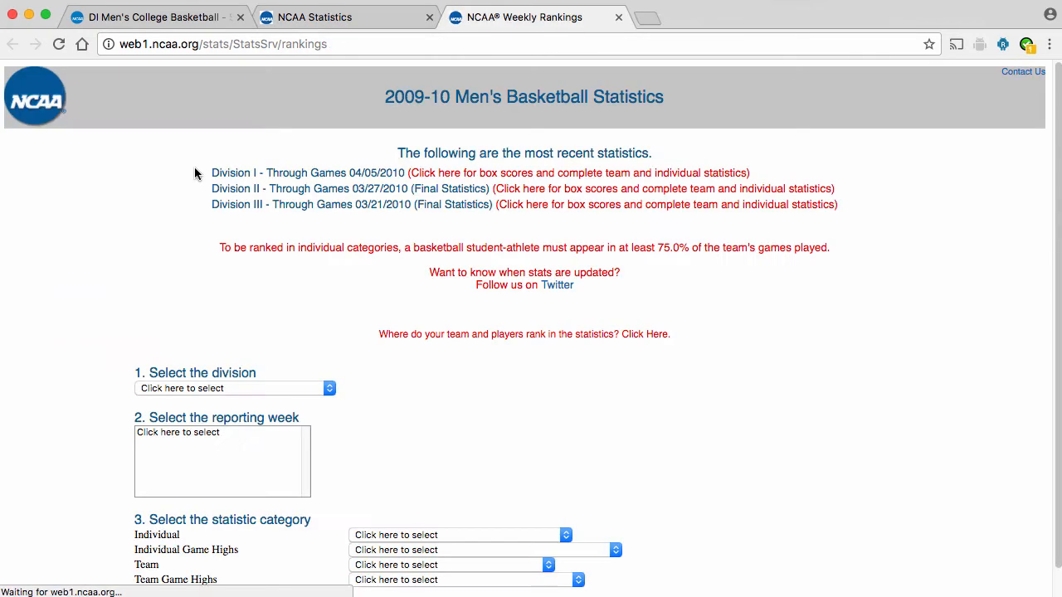
Step: Download the Division I Team All Statistics report through 03/14/2010 as a CSV spreadsheet
click(235, 389)
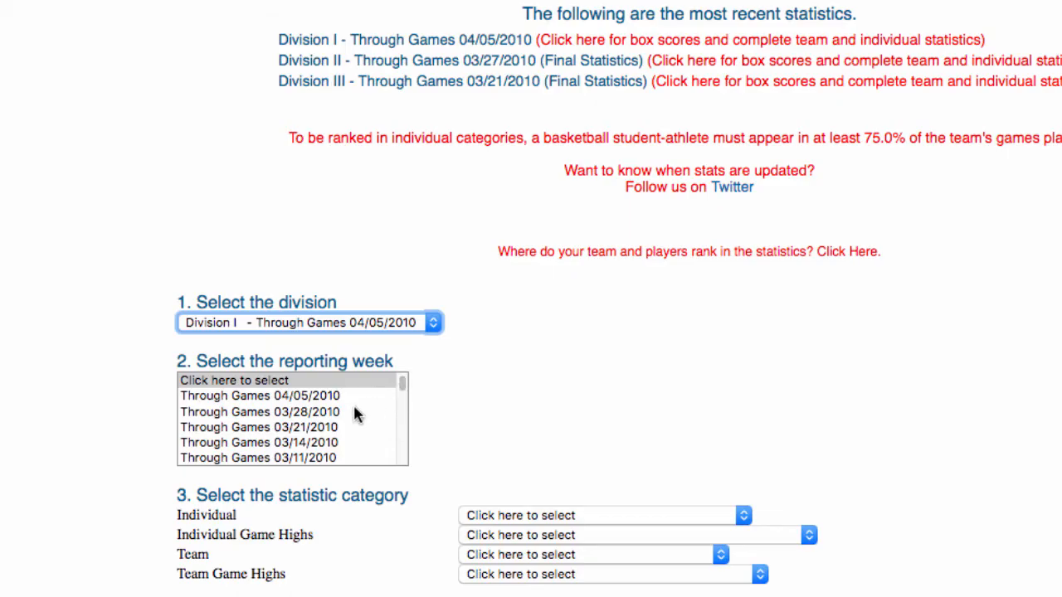
scroll(down, 3)
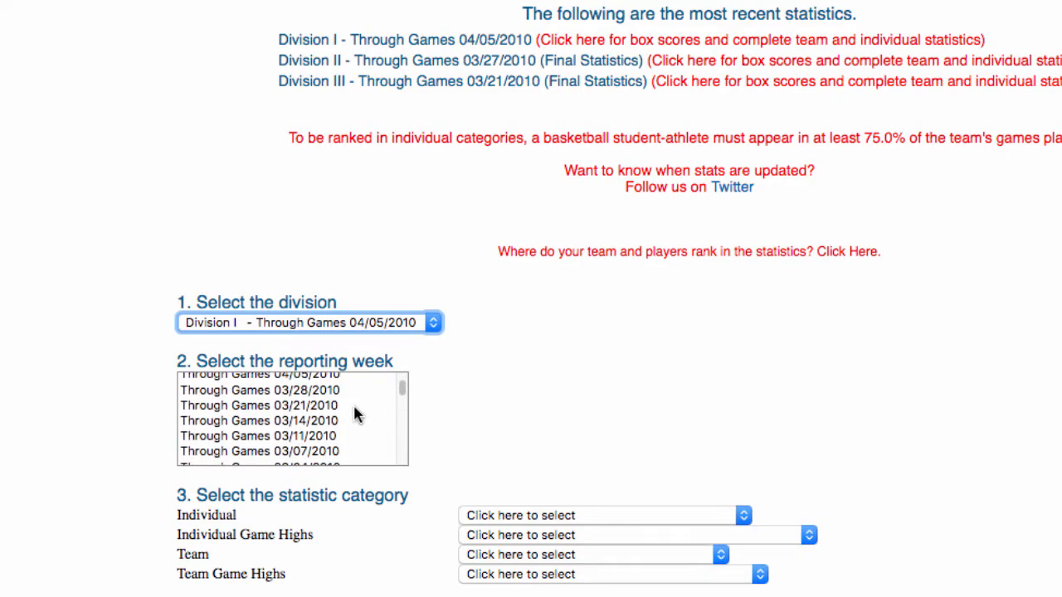
click(259, 416)
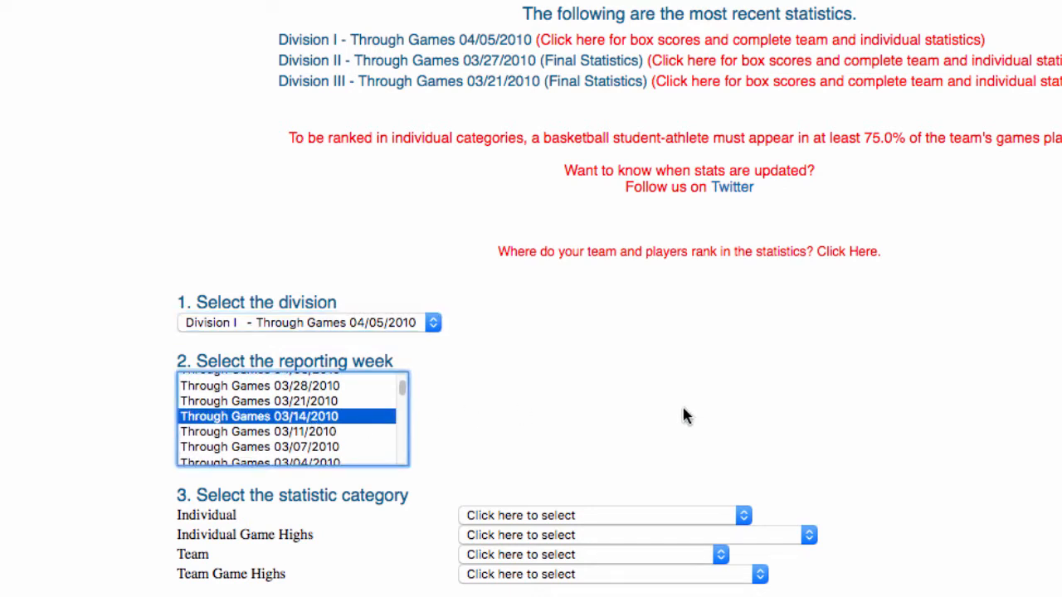
scroll(down, 3)
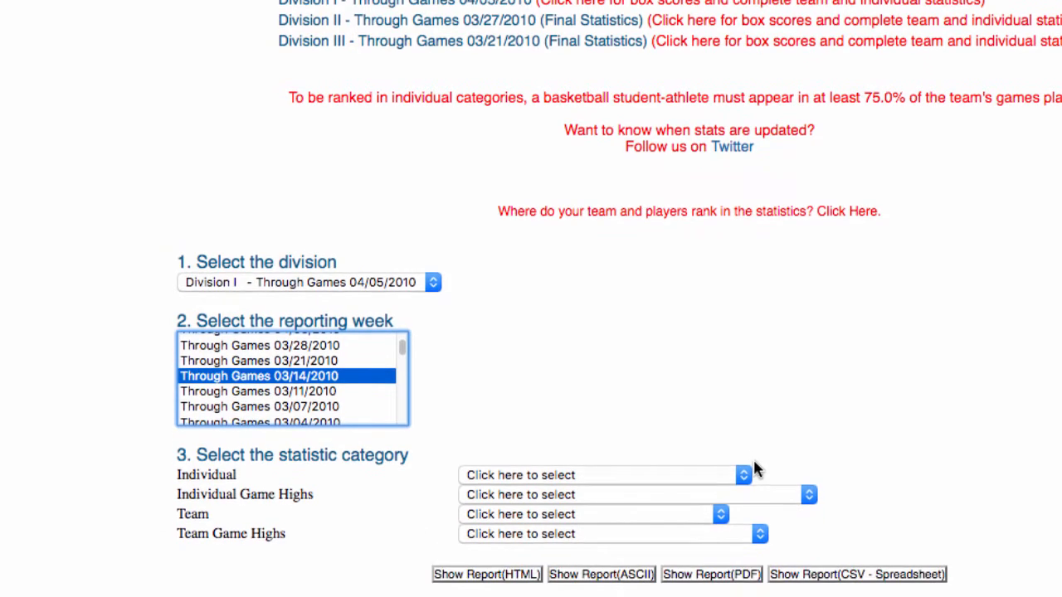
click(589, 514)
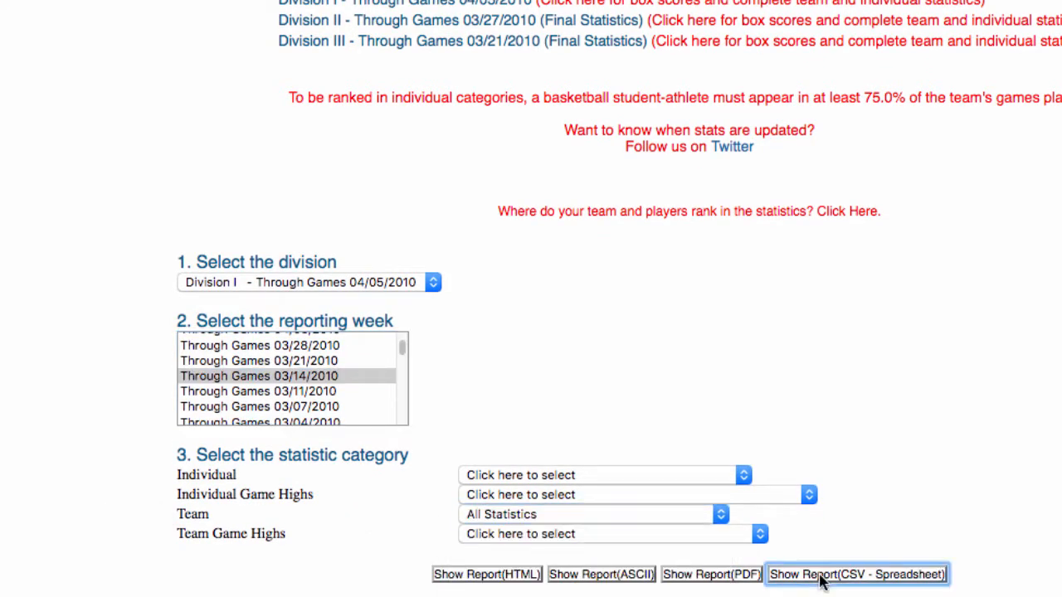
click(858, 574)
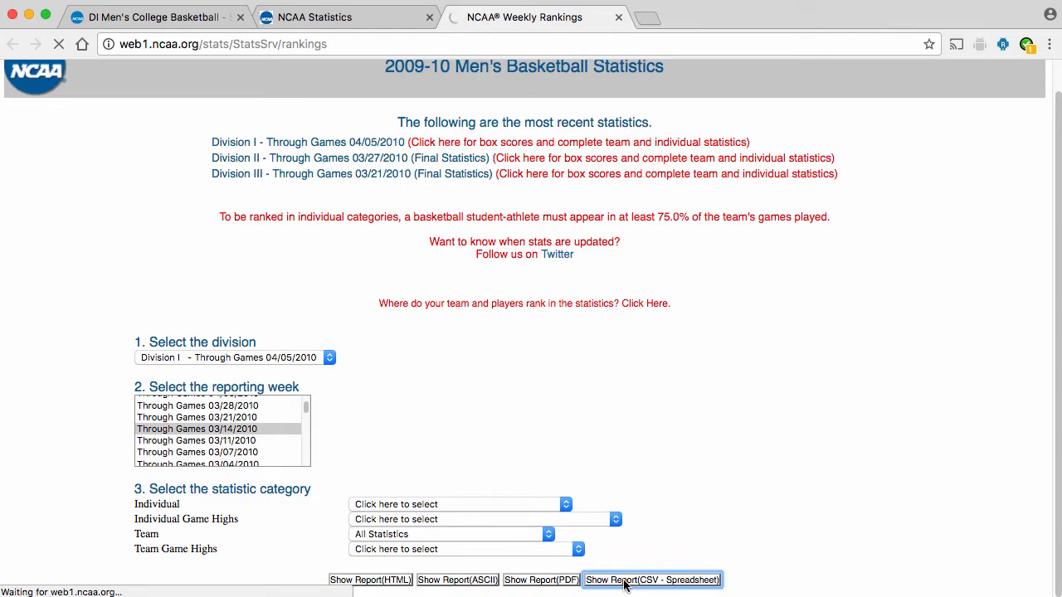
click(651, 579)
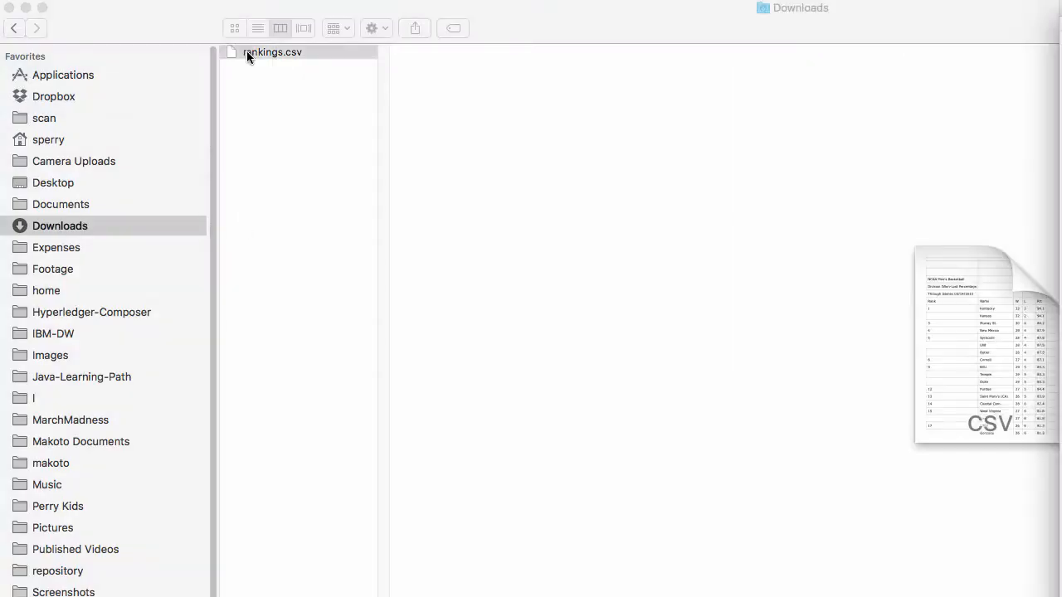
Step: Rename rankings.csv to rankings-2010.csv and open it
click(273, 52)
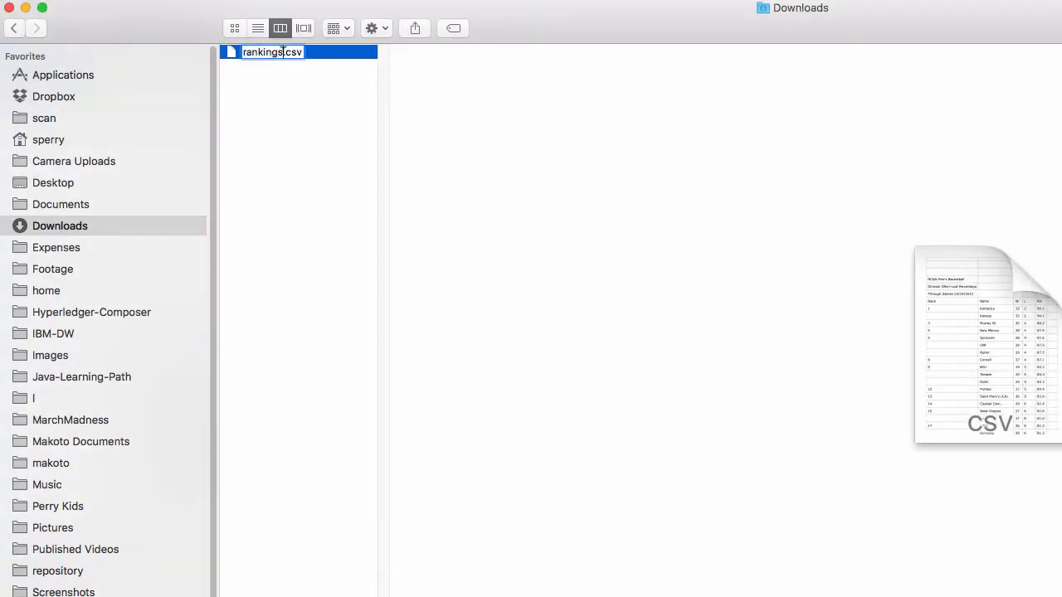
text(-2010)
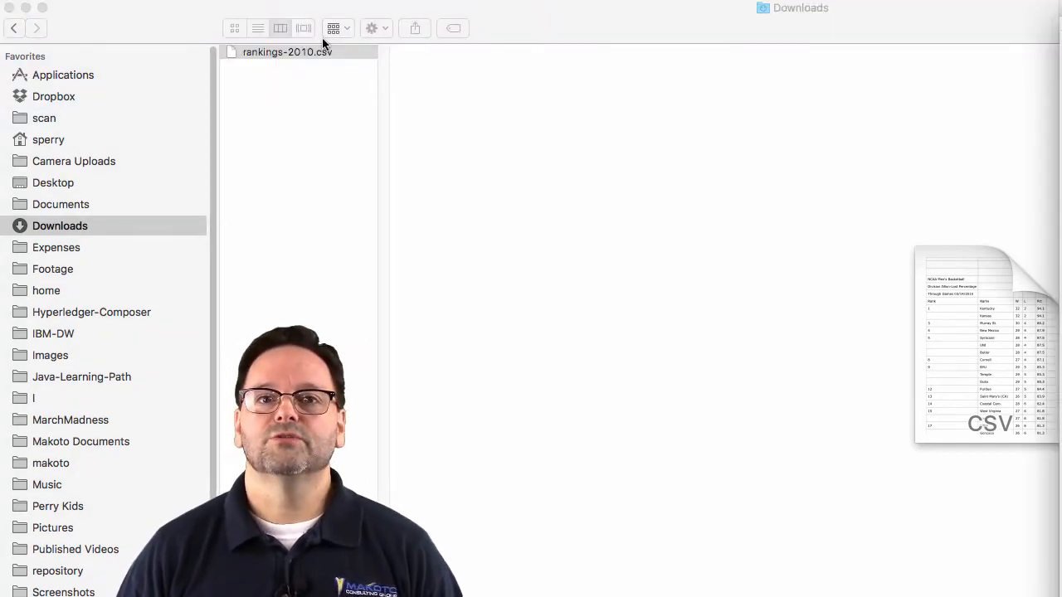
double_click(287, 51)
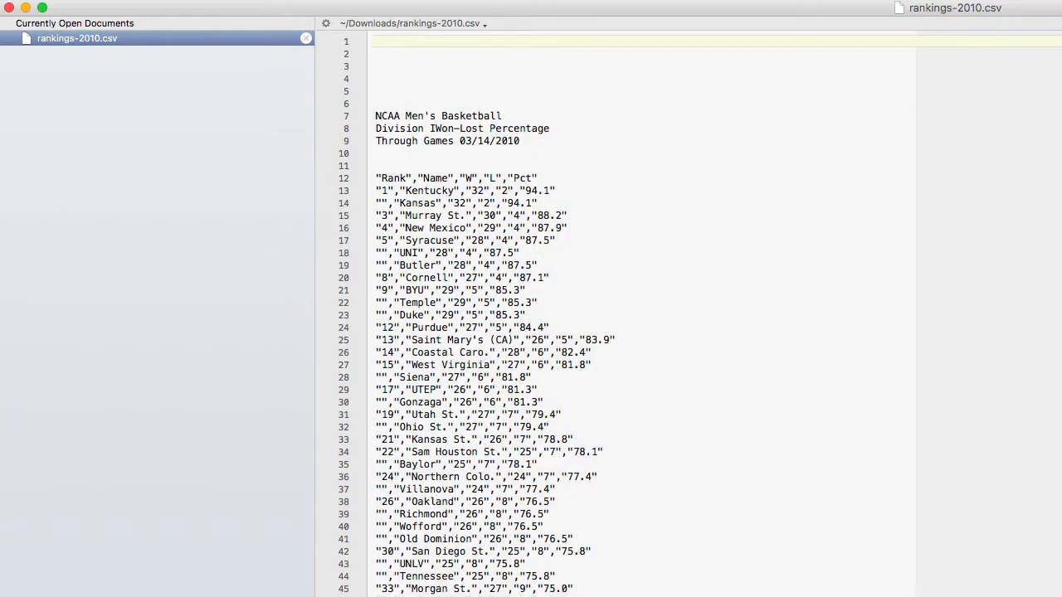
mouse_move(941, 337)
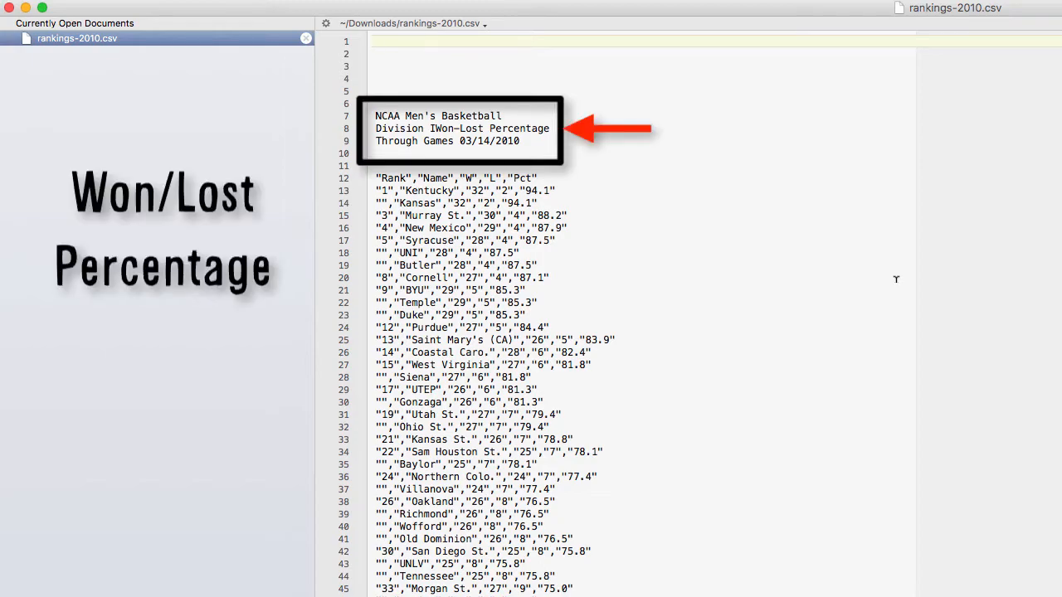
Step: Scroll through rankings-2010.csv past Won-Lost Percentage, Scoring Offense and Scoring Defense sections
scroll(down, 3)
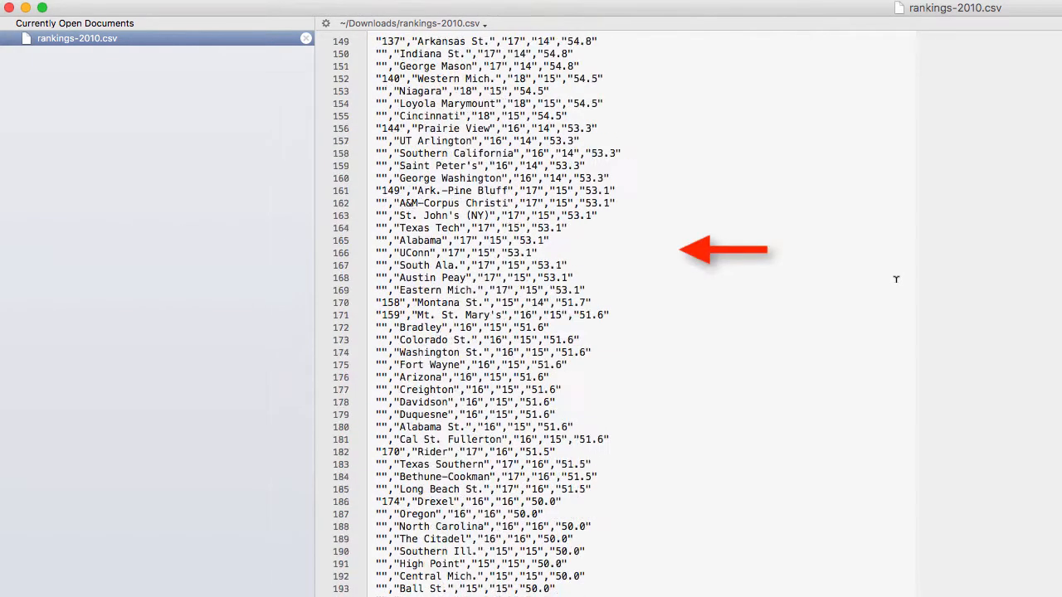
scroll(down, 3)
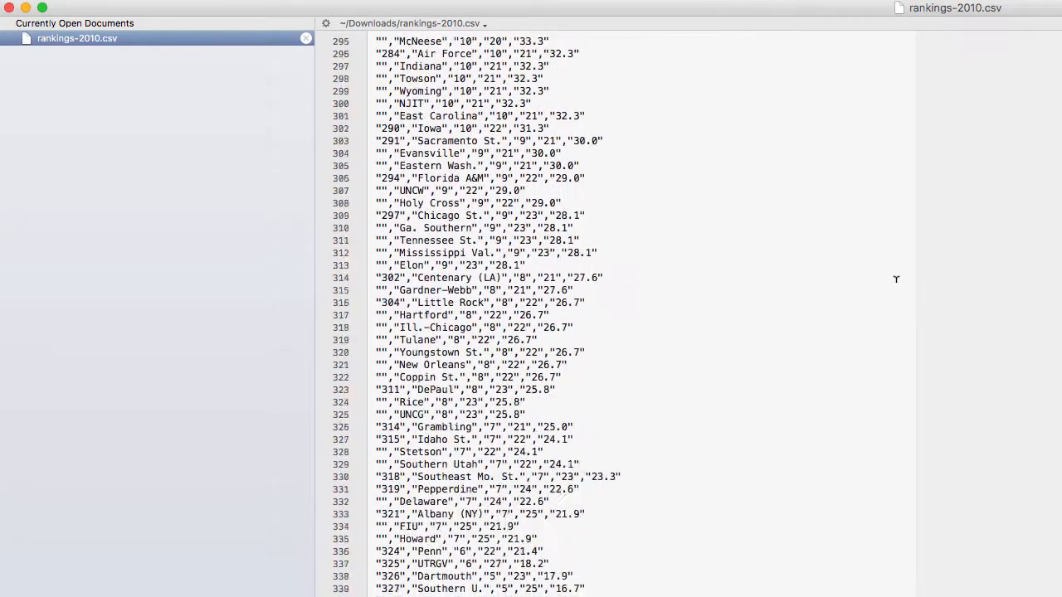
scroll(down, 3)
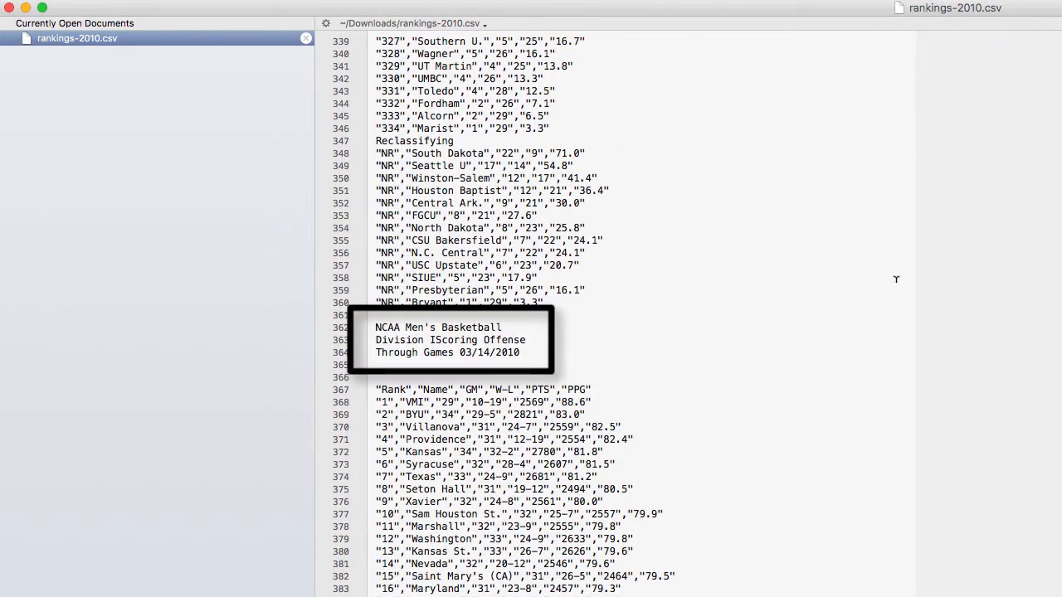
scroll(down, 3)
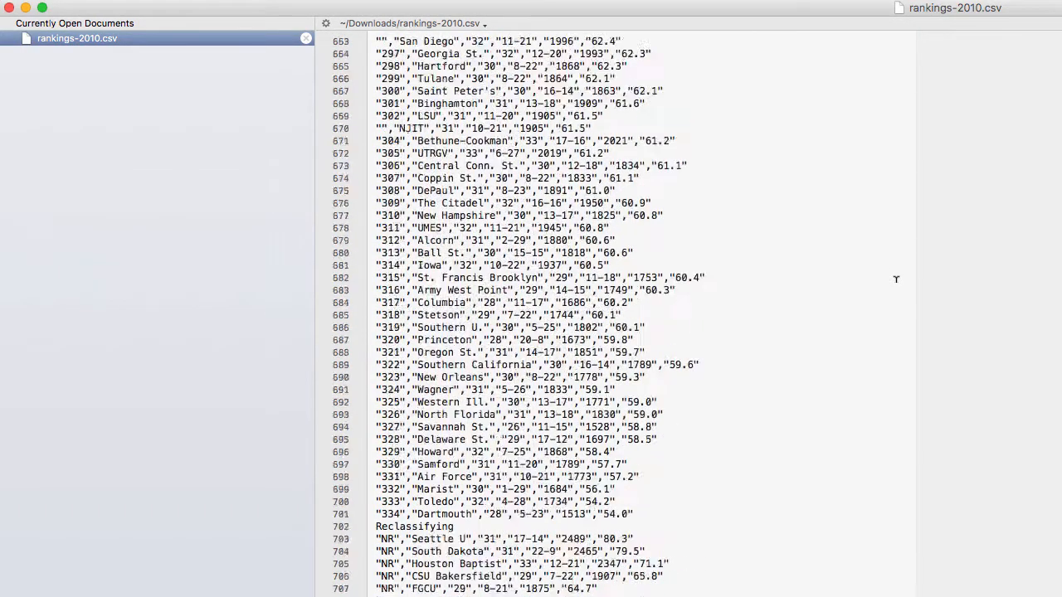
scroll(down, 3)
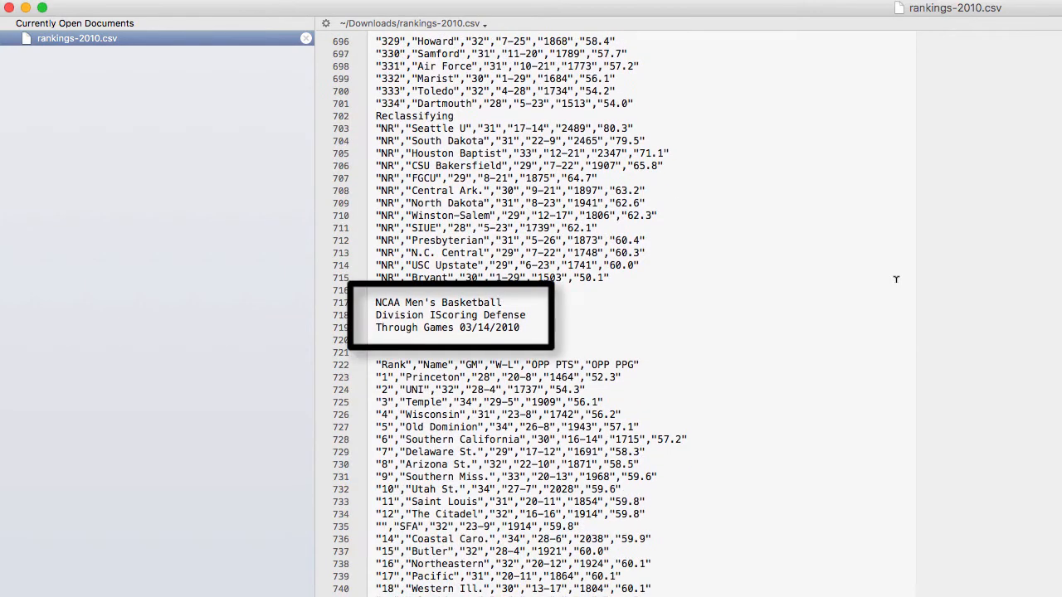
scroll(down, 3)
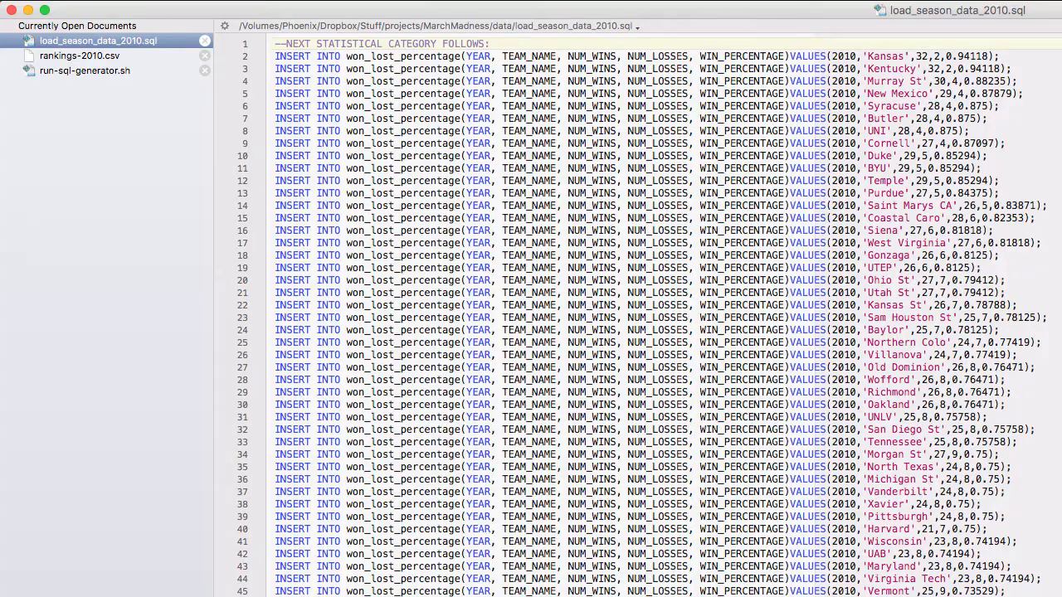
Step: Select load_season_data_2010.sql in BBEdit's Currently Open Documents sidebar
click(84, 71)
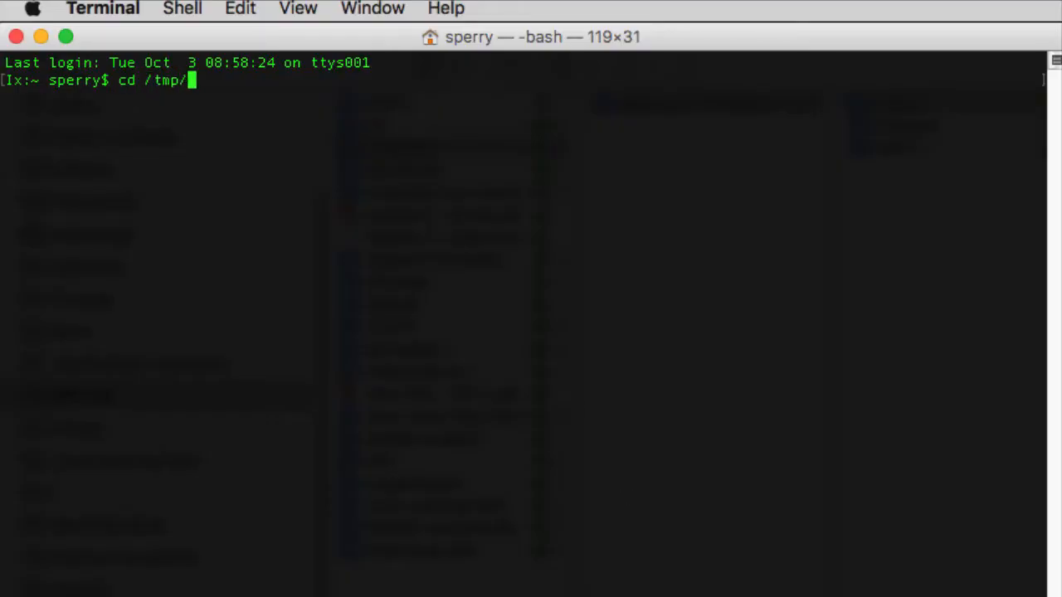
Step: From NcaaMarchMadness/src/main/script/, run the SQL generator on /Users/sperry/Downloads/
text(developerWorks/)
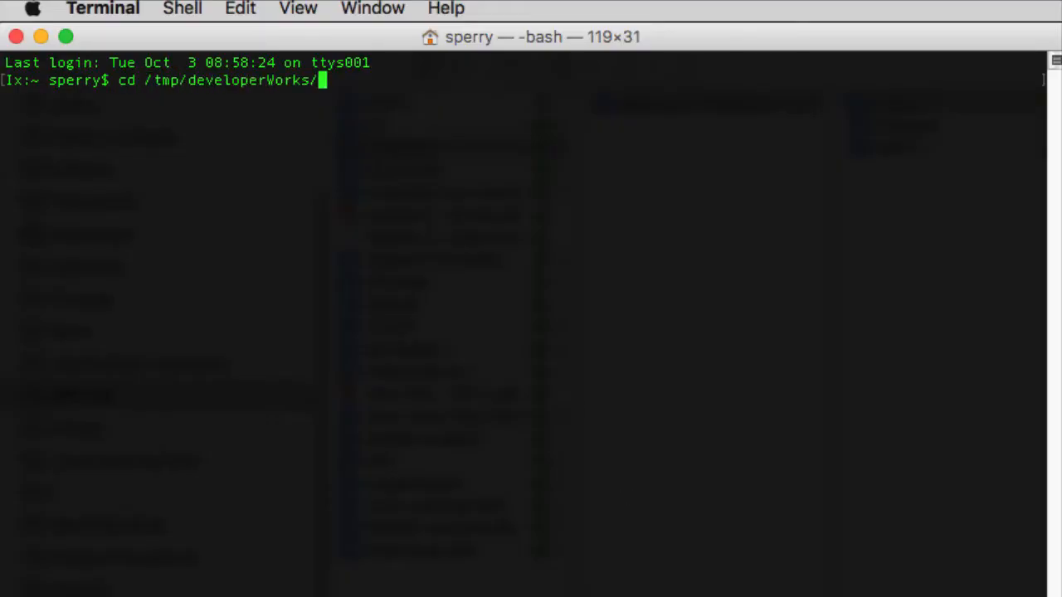
text(NcaaMarchMadness/)
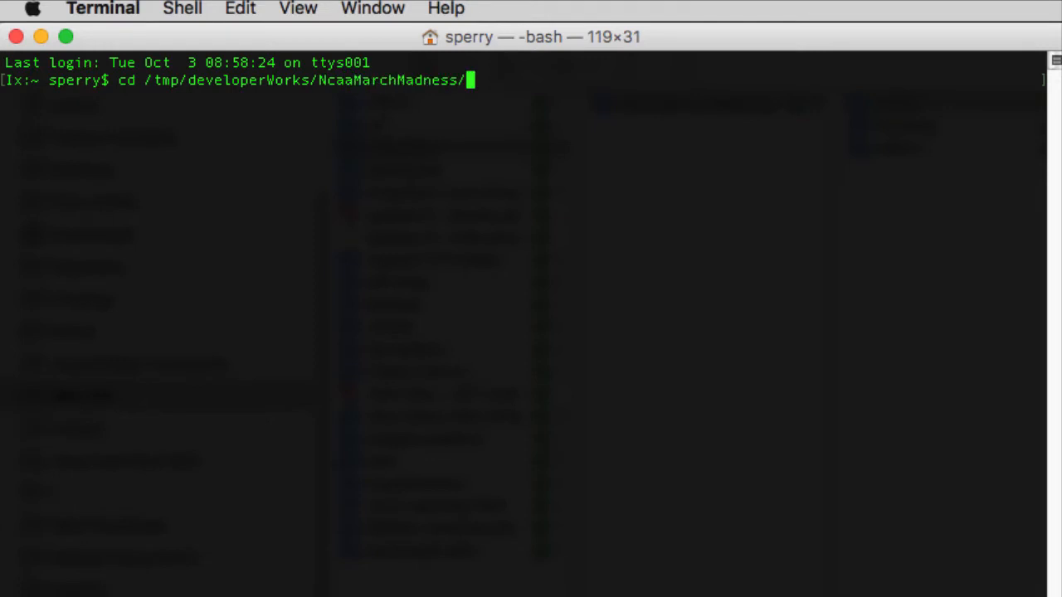
text(src/main/script/)
text(./run-sql-generator.sh)
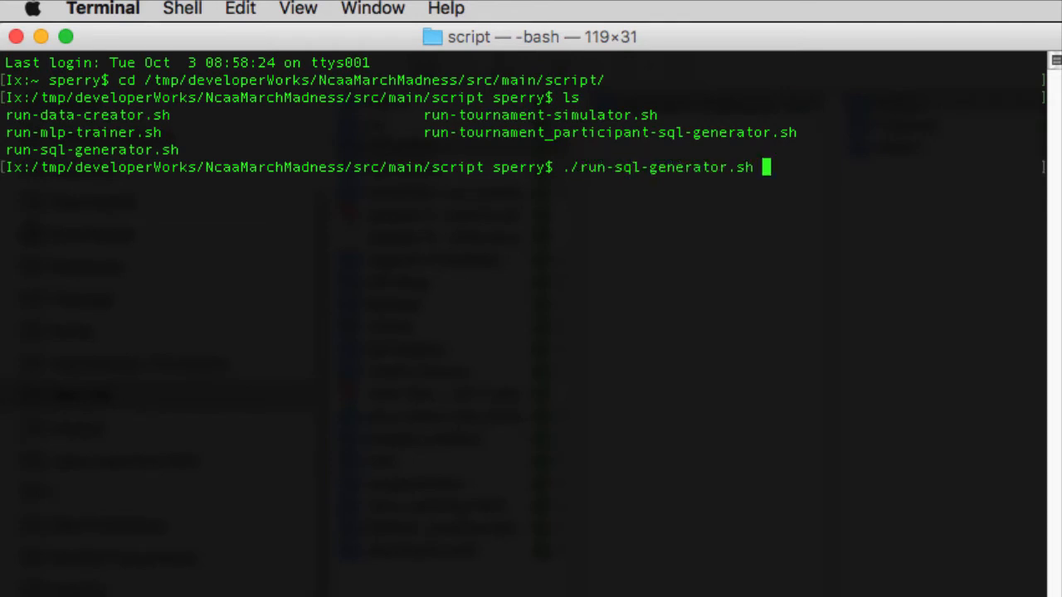
text(/User)
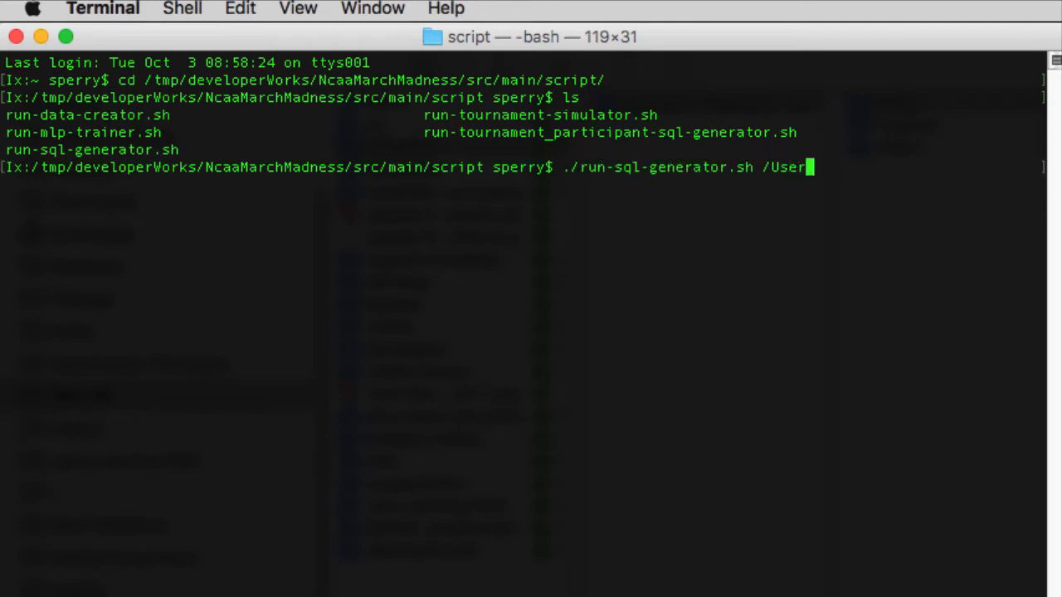
text(s/)
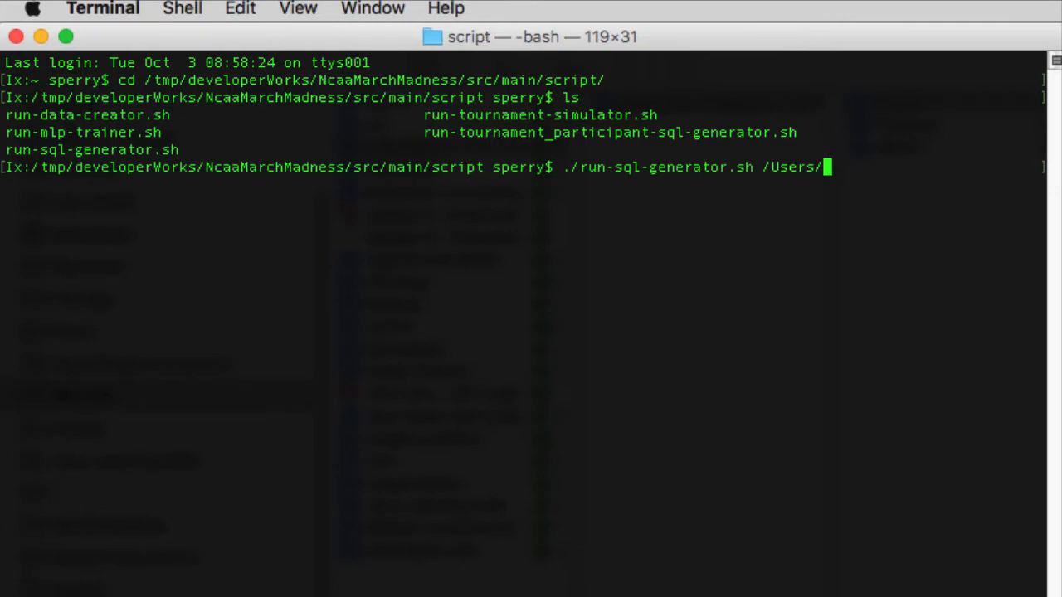
text(sperry/Downloads/)
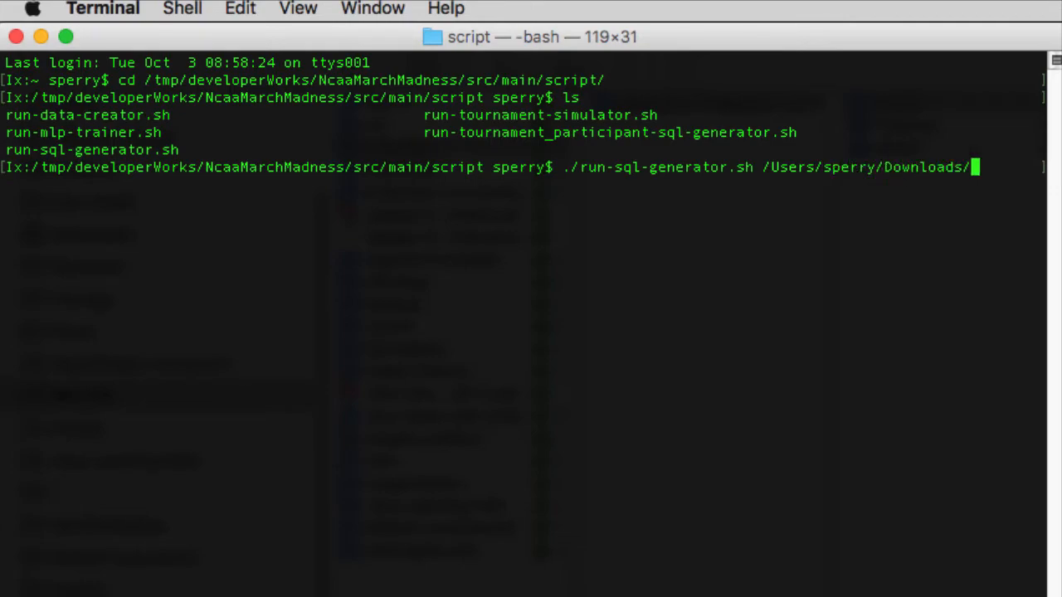
key(Return)
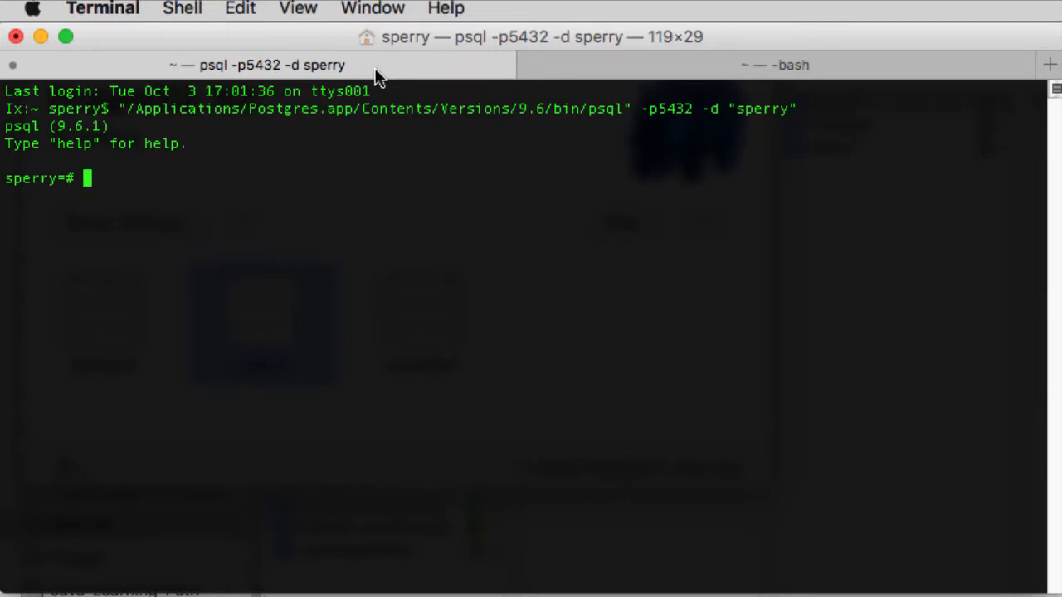
Step: Create the ncaabb database with 'create database ncaabb;'
text(create)
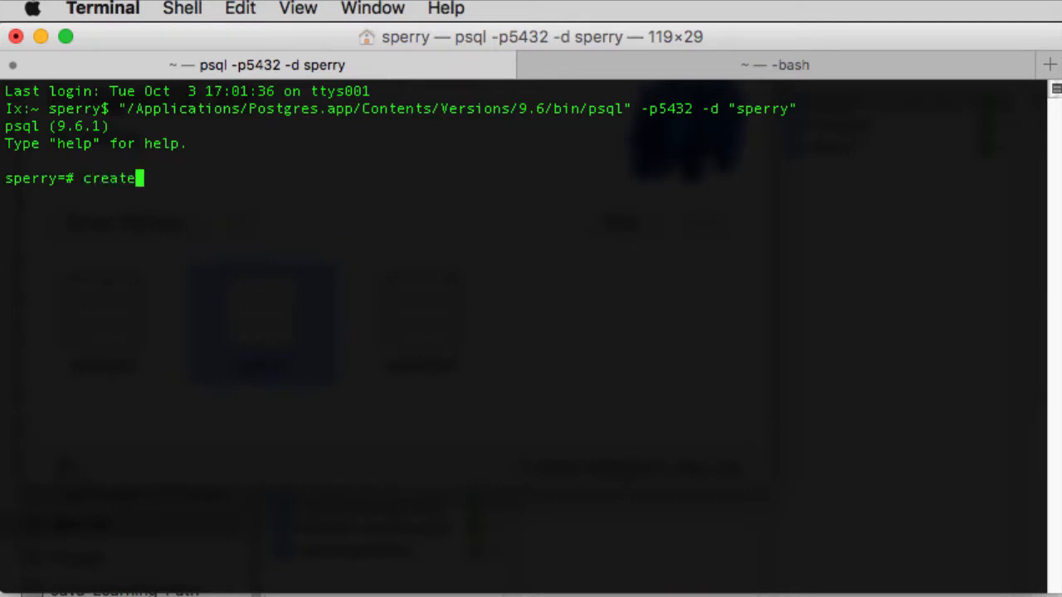
text(database ncaabb;)
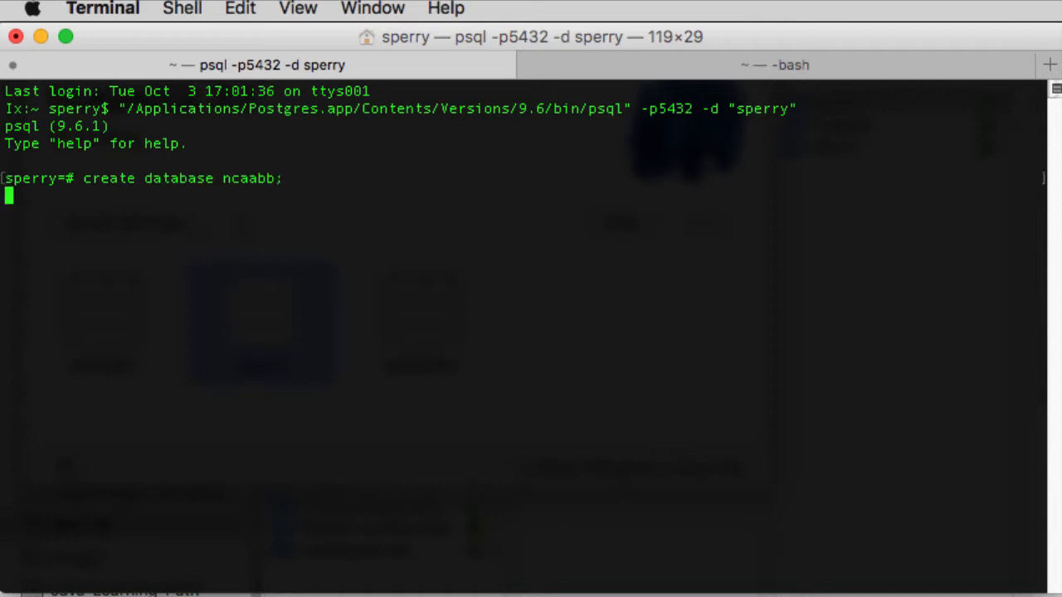
key(Return)
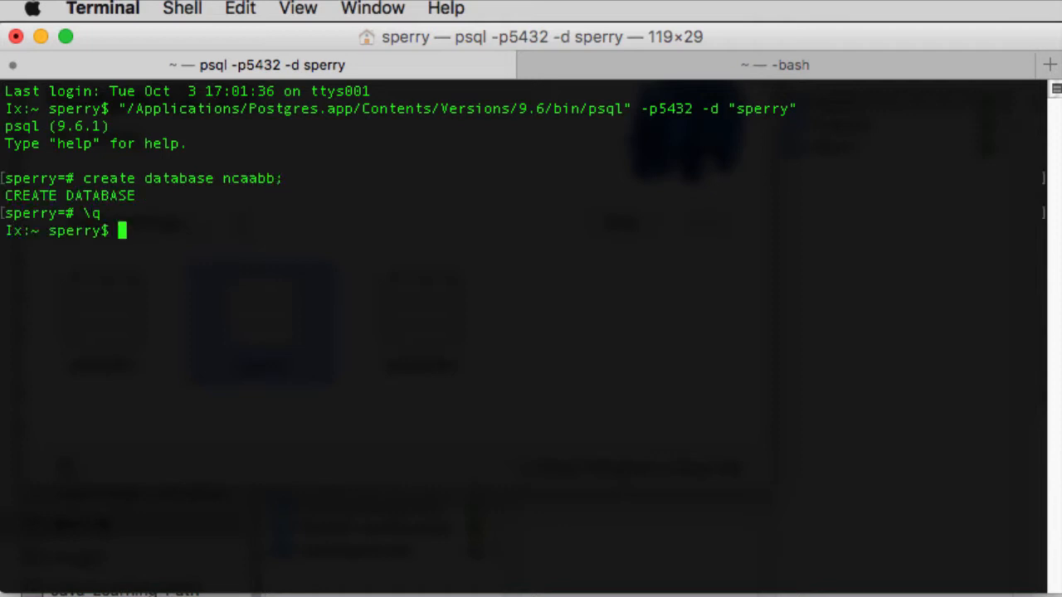
Step: Relaunch psql on port 5432 with -d "ncaabb" instead of "sperry"
text("/Applications/Postgres.app/Contents/Versions/9.6/bin/psql" -p5432 -d "sperry")
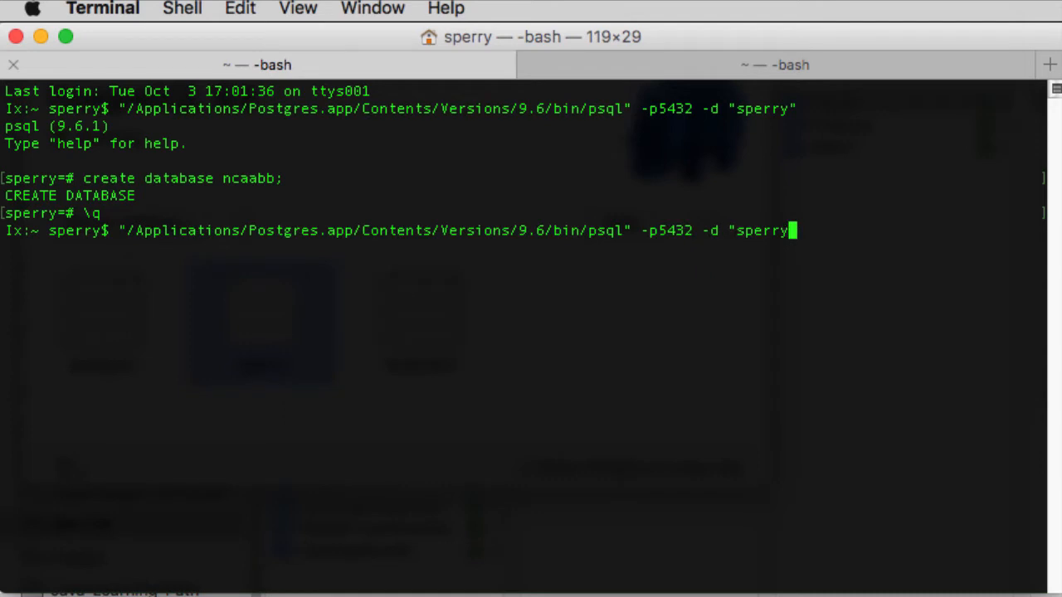
key(Backspace)
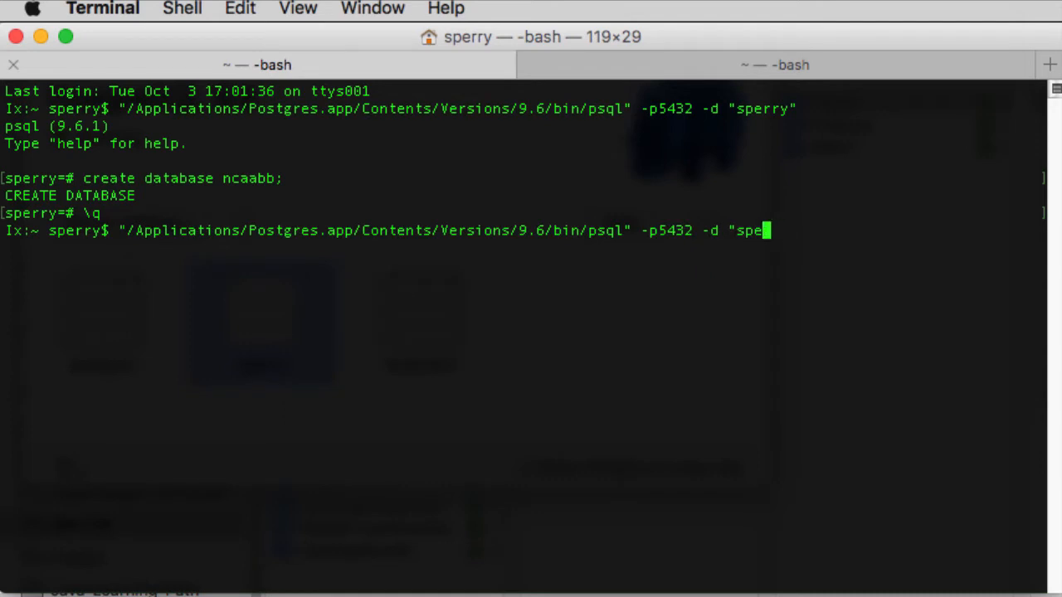
text(nc)
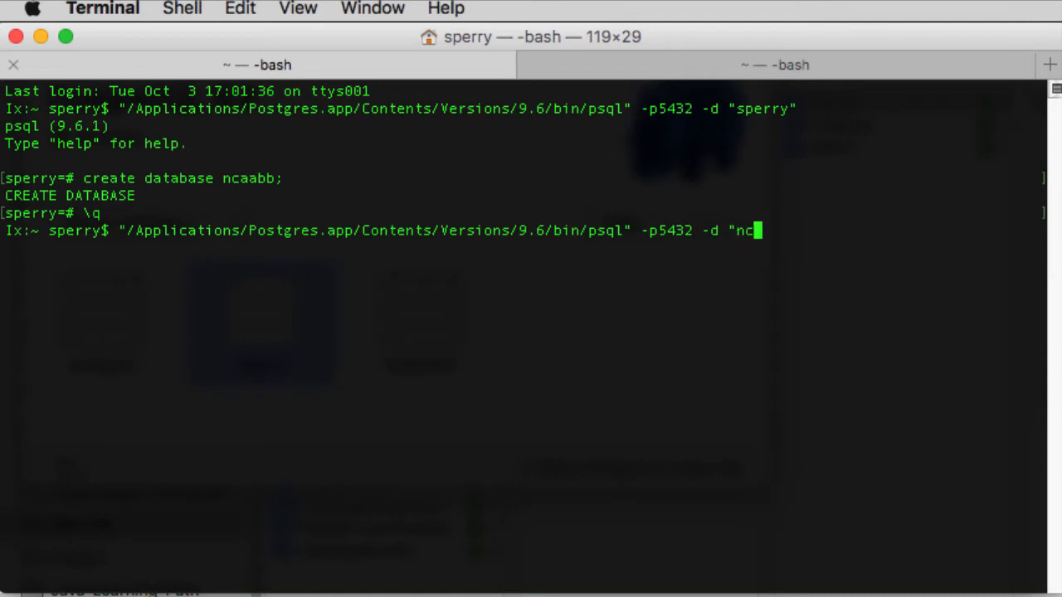
key(Return)
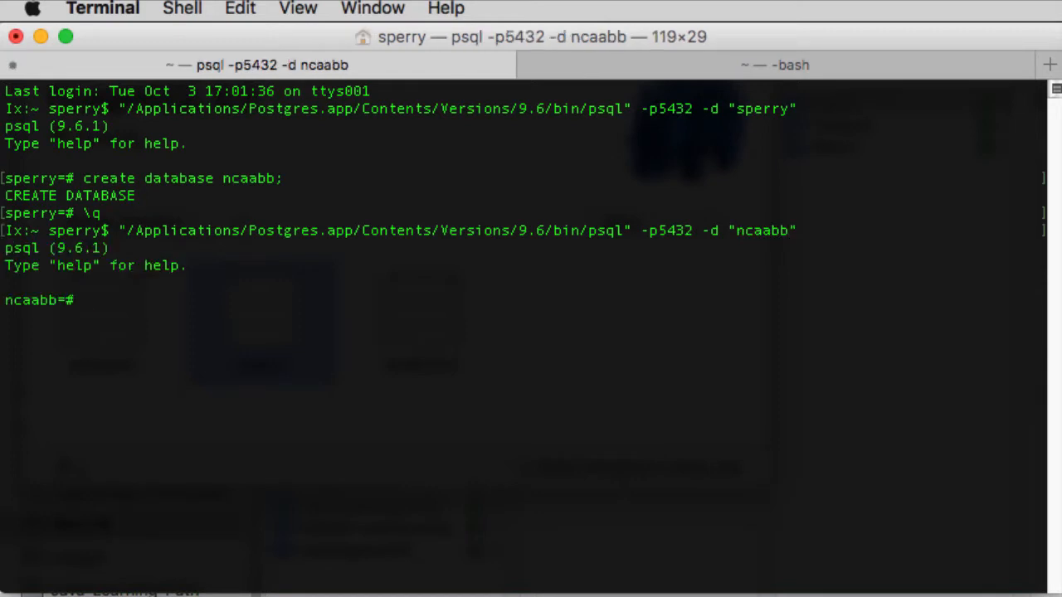
Step: Run \i /tmp/developerWorks/NcaaMarchMadness/src/main/sql/build_db.sql at the ncaabb prompt
text(\i)
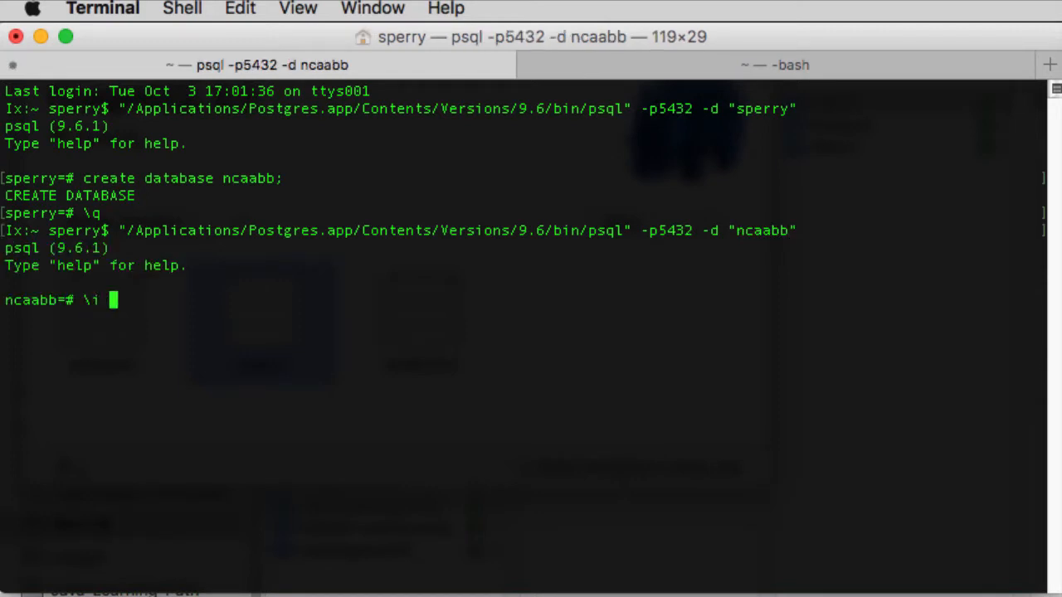
text(/tmp/)
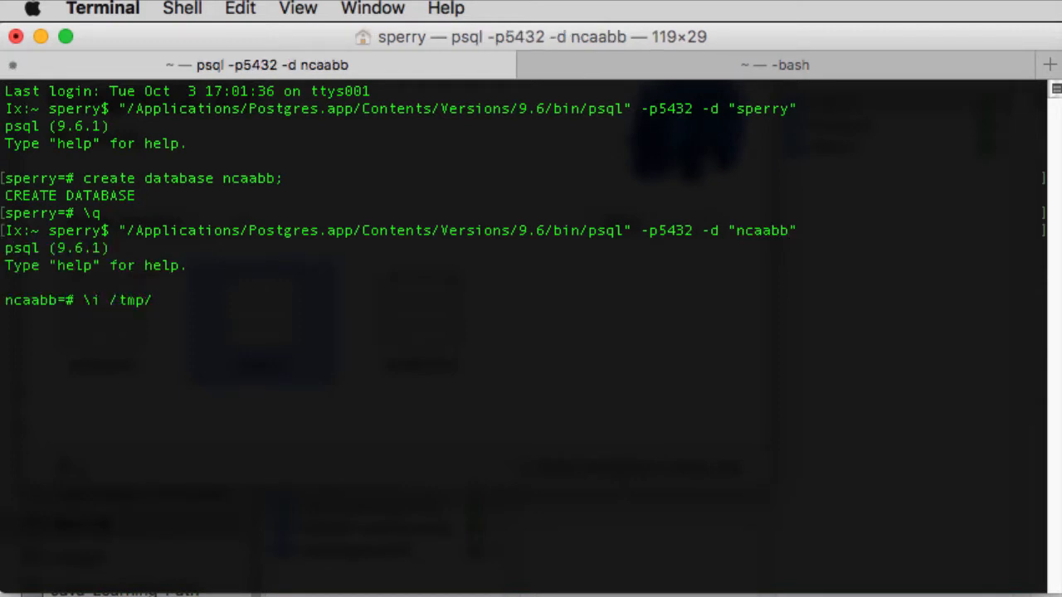
text(developerWorks/Nv)
text(cd /)
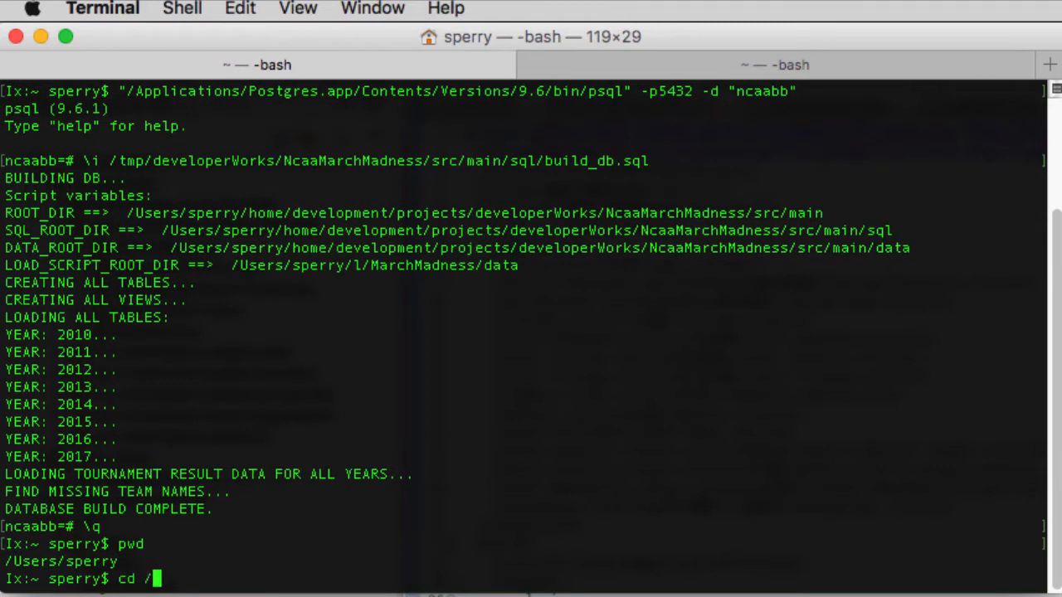
Step: In /tmp/developerWorks/NcaaMarchMadness/, run 'mvn clean package'
text(tmp/developerWorks/)
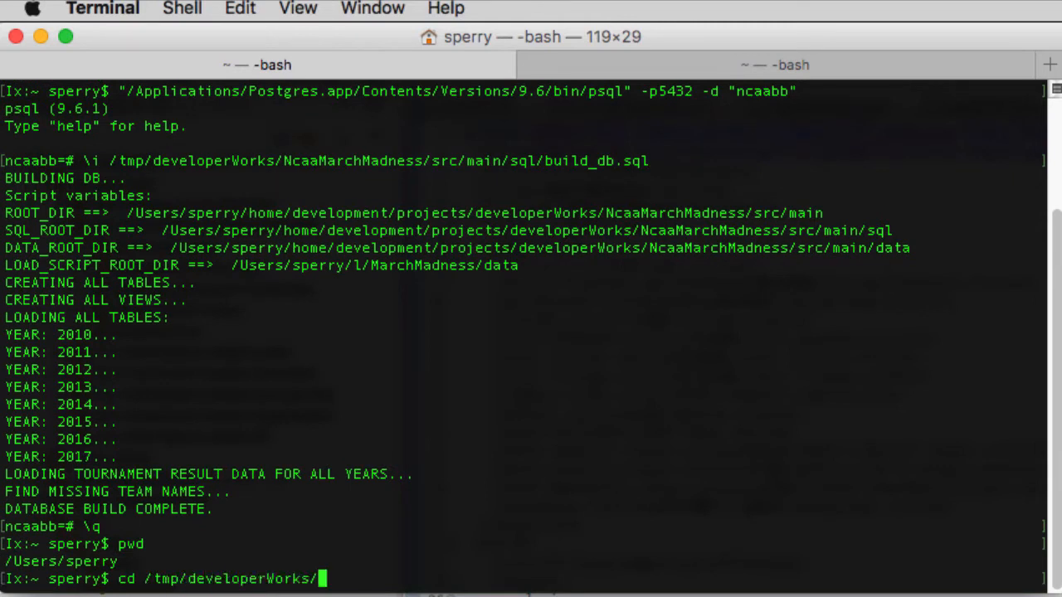
key(Return)
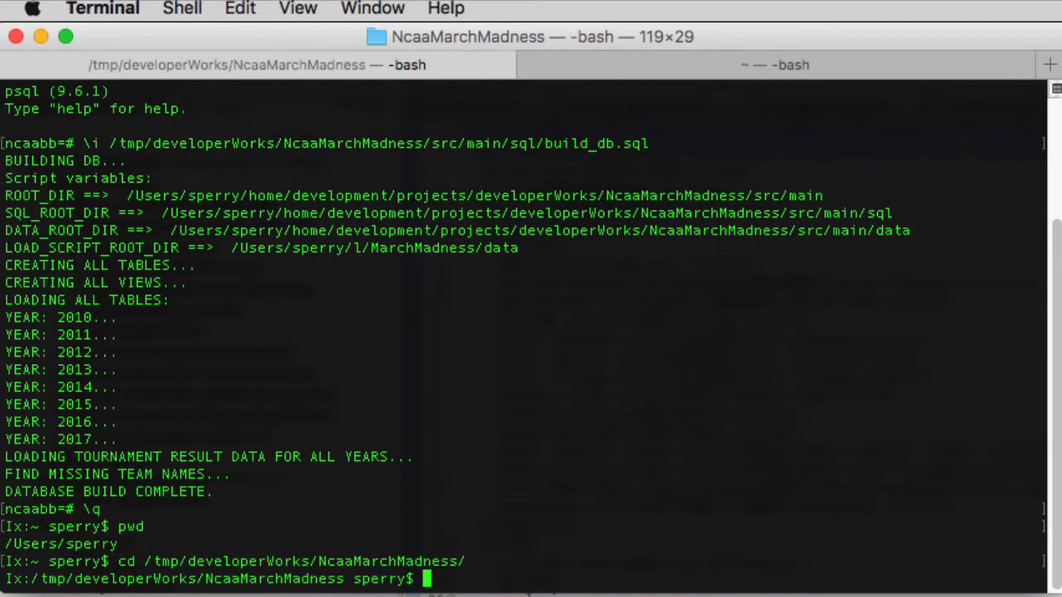
text(mvn)
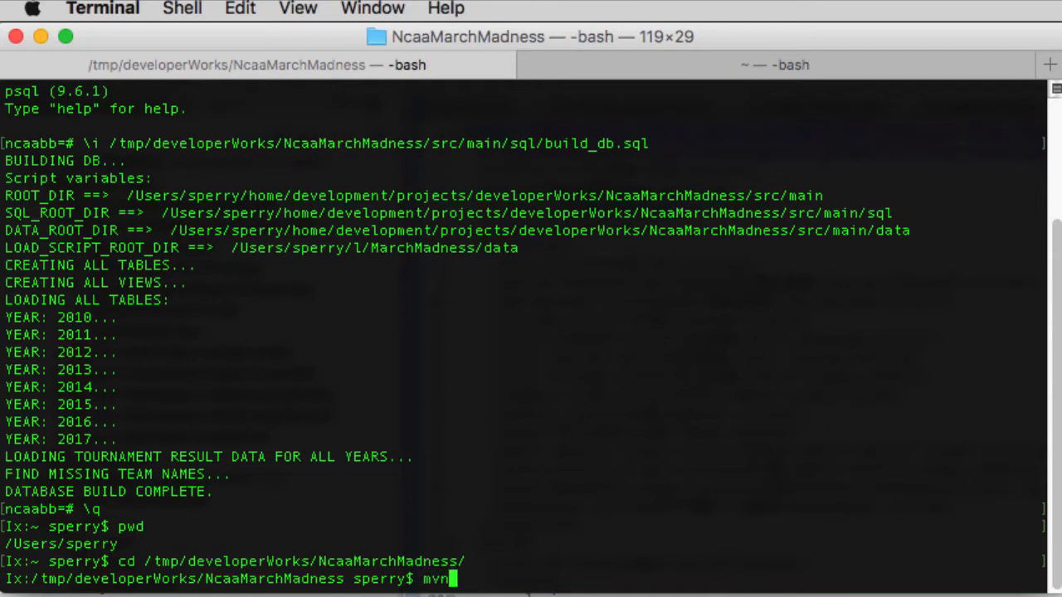
text(clan)
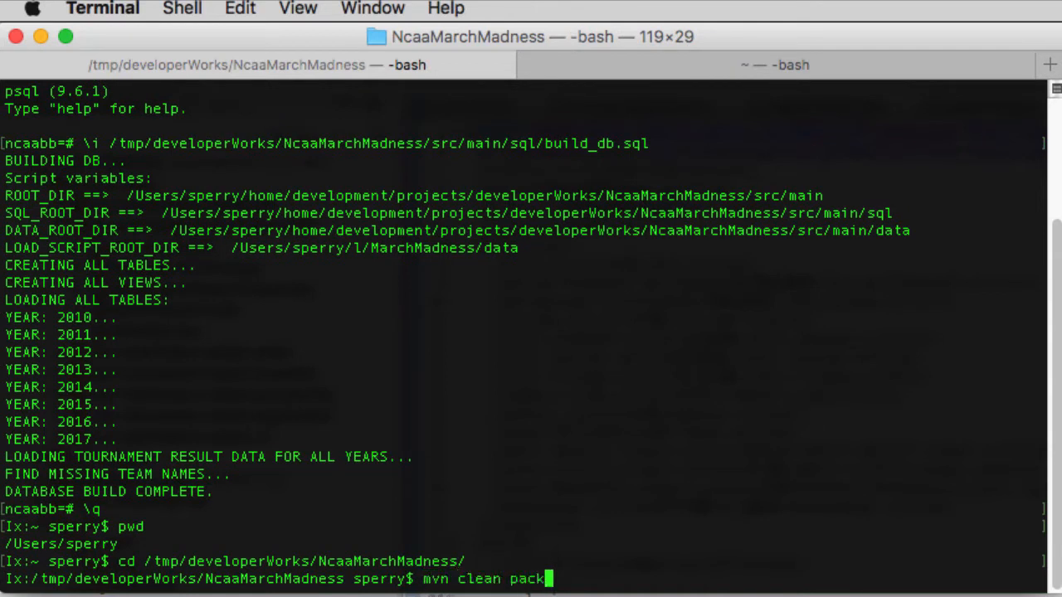
key(Return)
text(c)
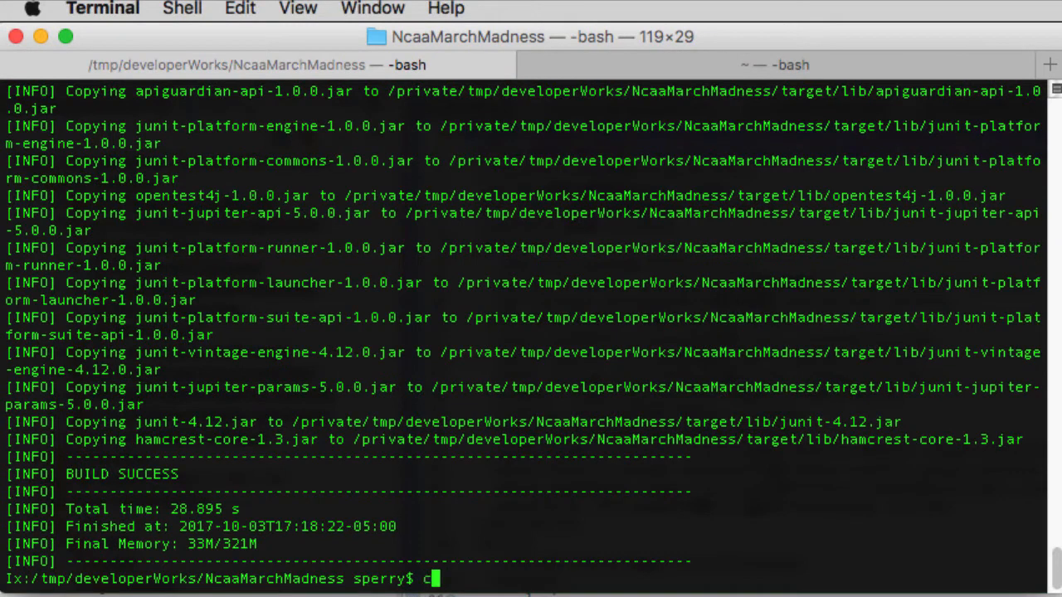
Step: From src/main/script/, run run-mlp-trainer.sh for seasons 2010, 2011, 2012, 2013, 2014, 2015 onward
text(d src/mai)
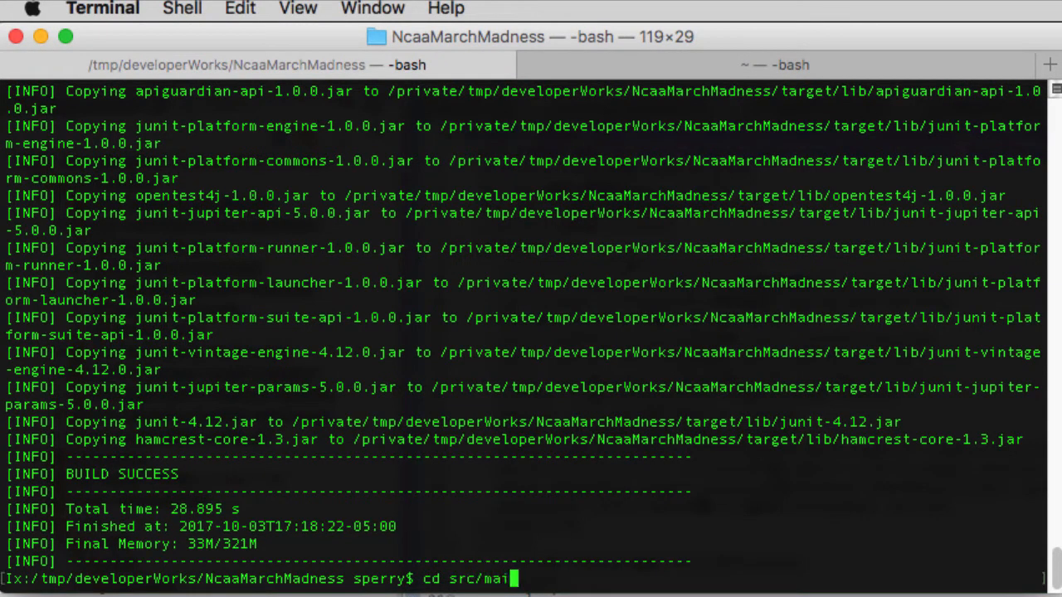
text(n/script/)
text(./run-mlp-trainer.sh)
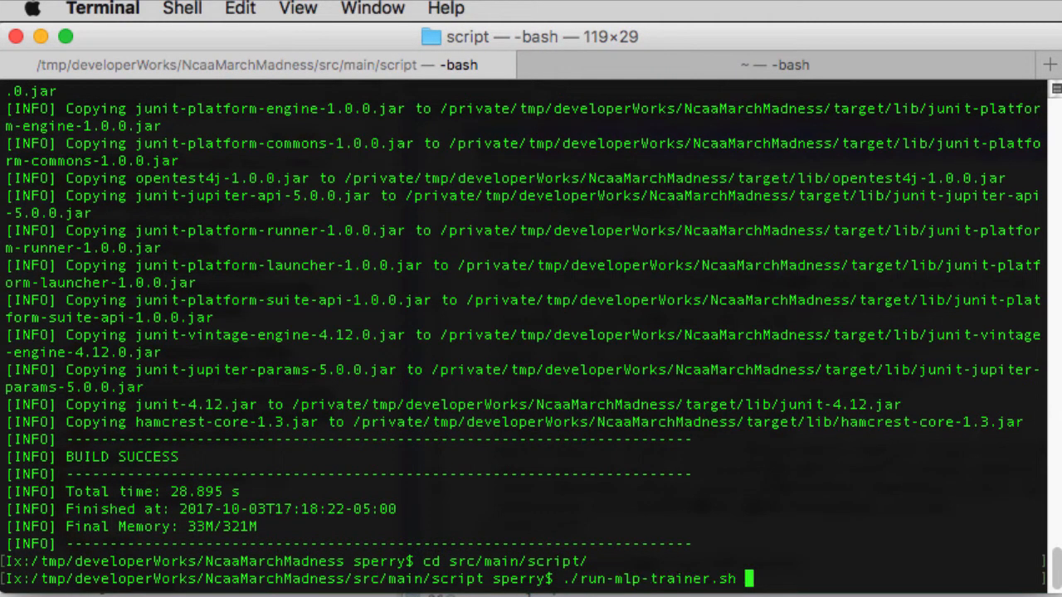
text(2010 2011)
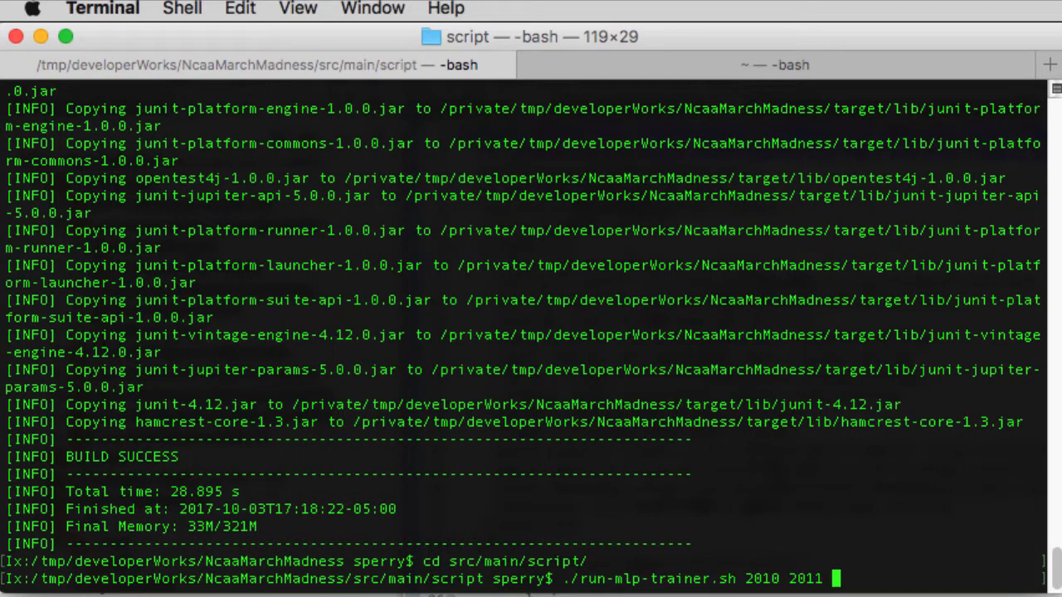
text(2012 2013)
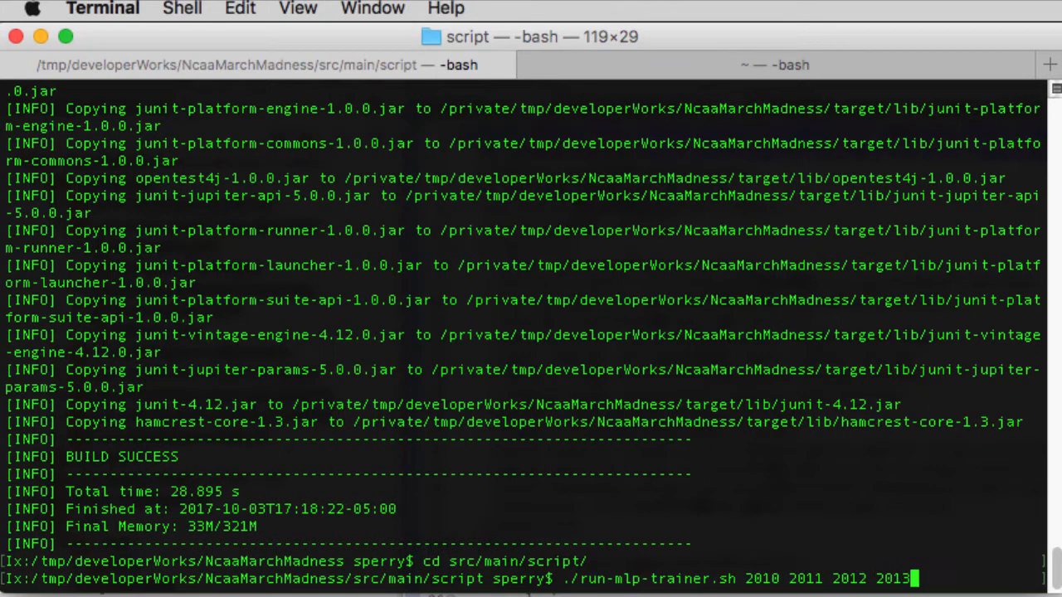
text(2014)
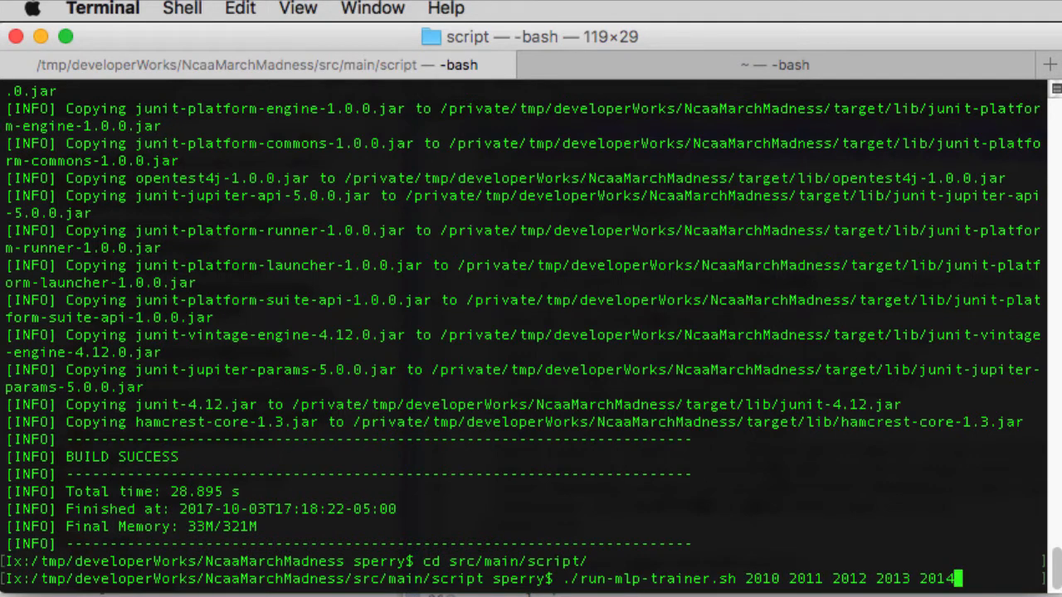
text(2015,201)
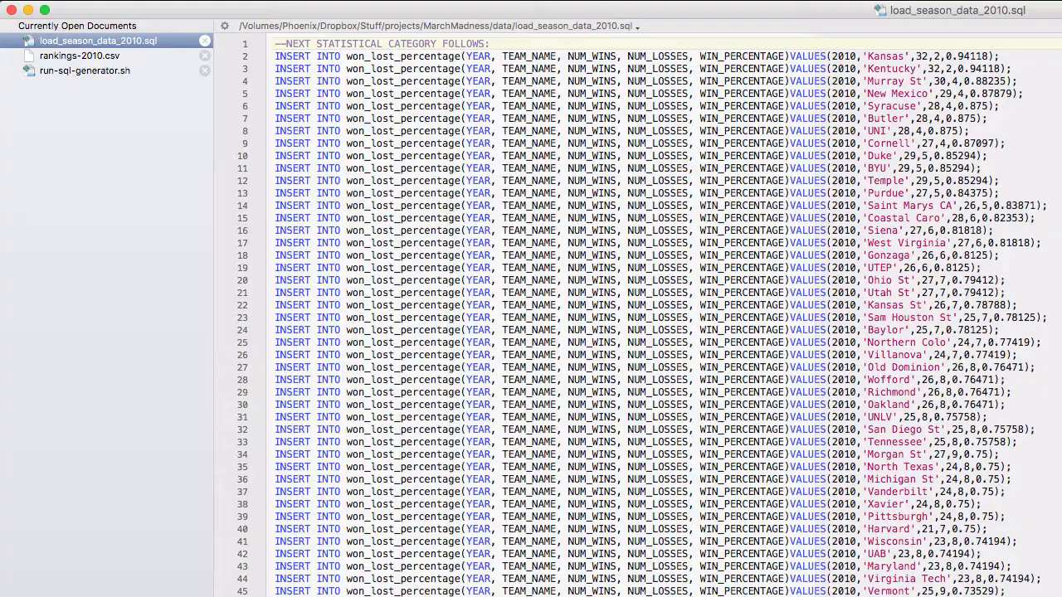
Step: Select load_season_data_2010.sql in BBEdit's Currently Open Documents list
click(84, 70)
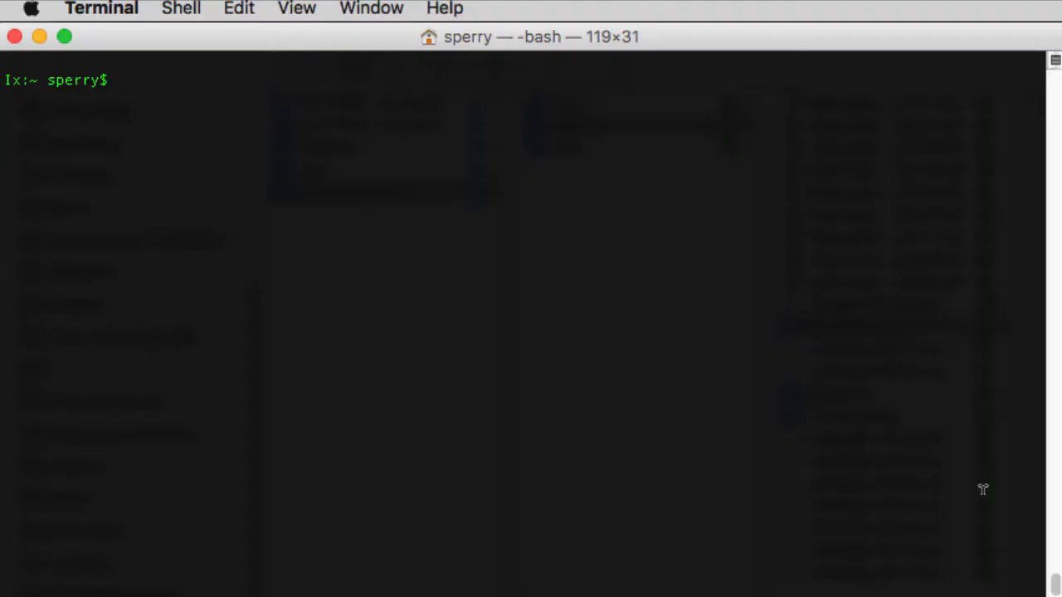
Step: Change to /tmp/developerWorks/NcaaMarchMadness/src/main/script/ and list its scripts
text(cd /tmp)
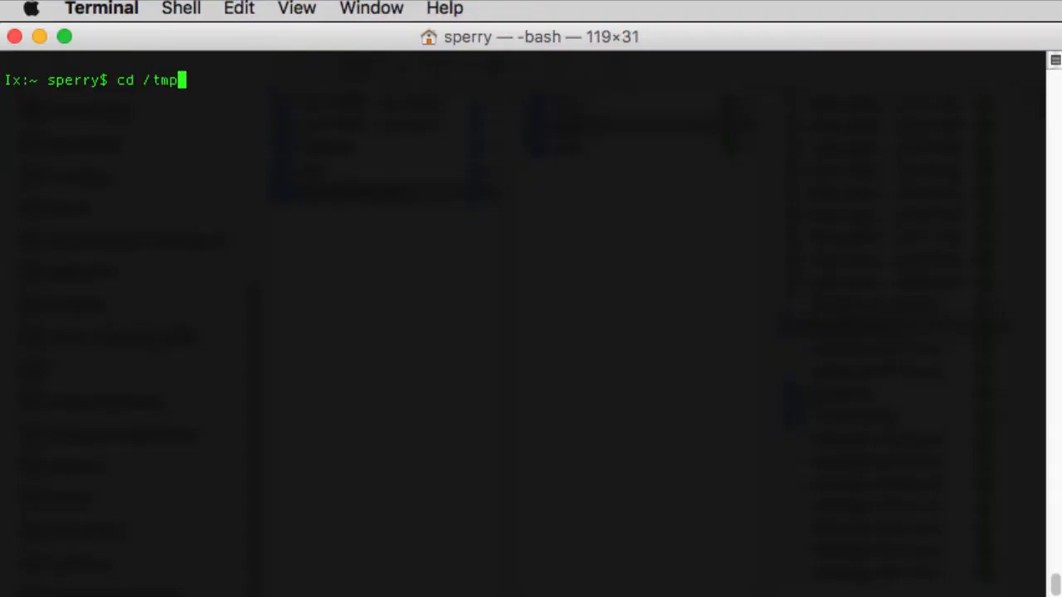
text(/developerWorks/NcaaMarchMadness/)
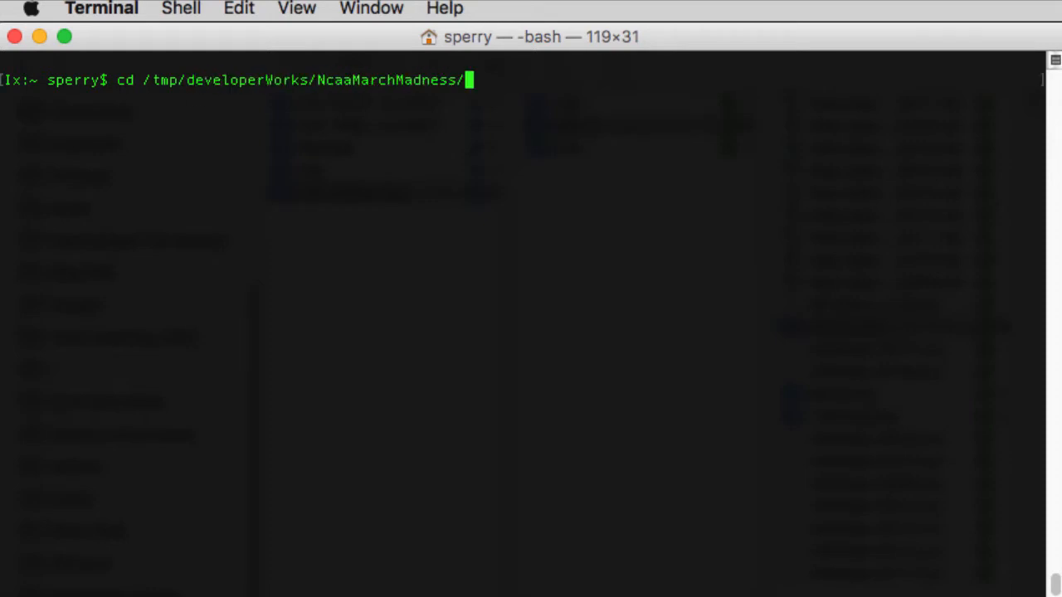
text(src/main/script/)
text(ls)
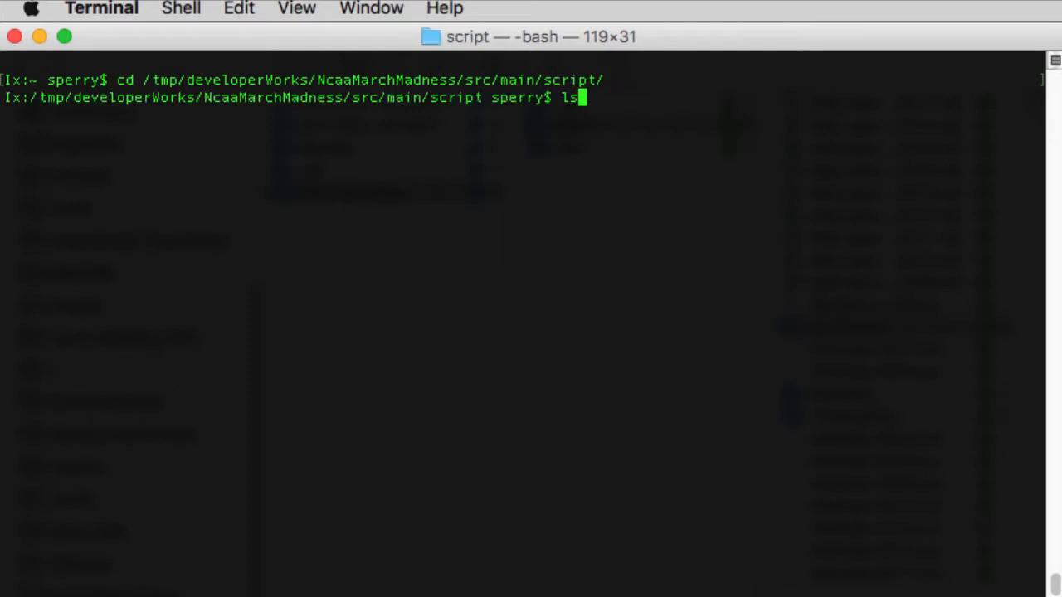
key(Return)
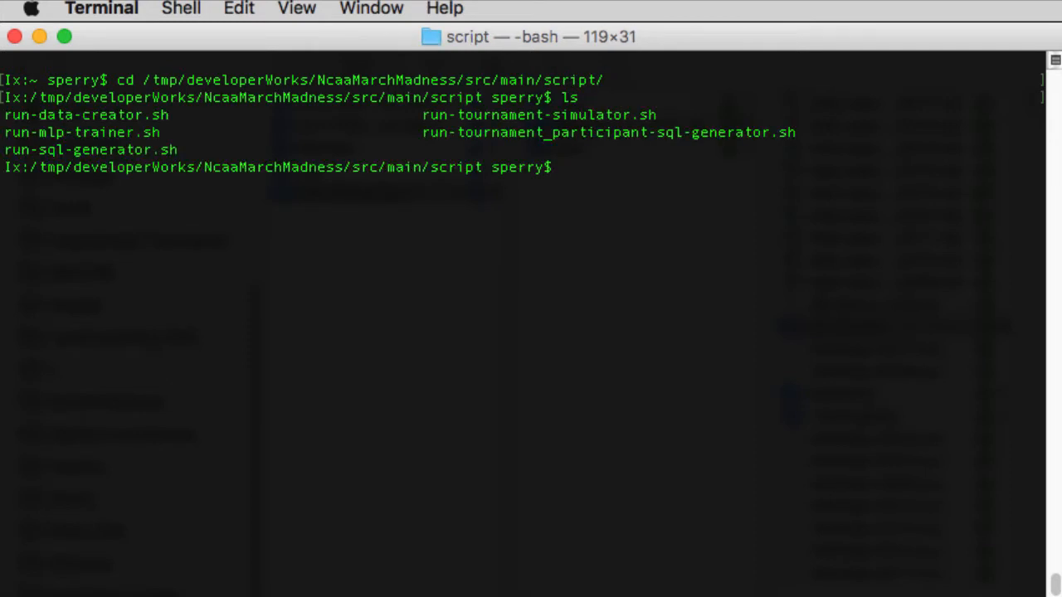
Step: Run ./run-tournament-simulator.sh for the 2017 season
text(./run-tournament-simulator.sh)
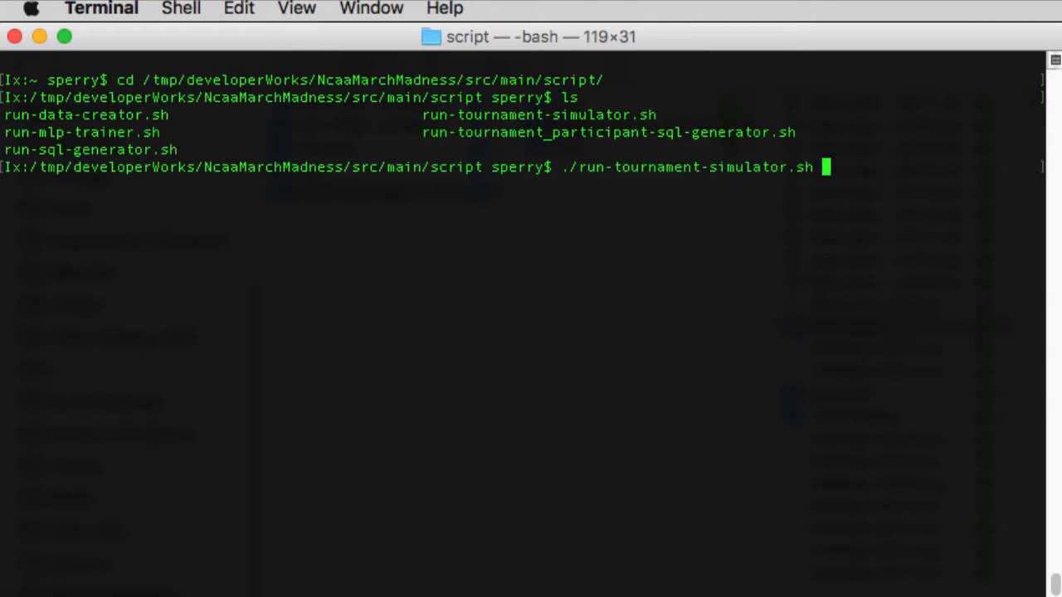
text(2017)
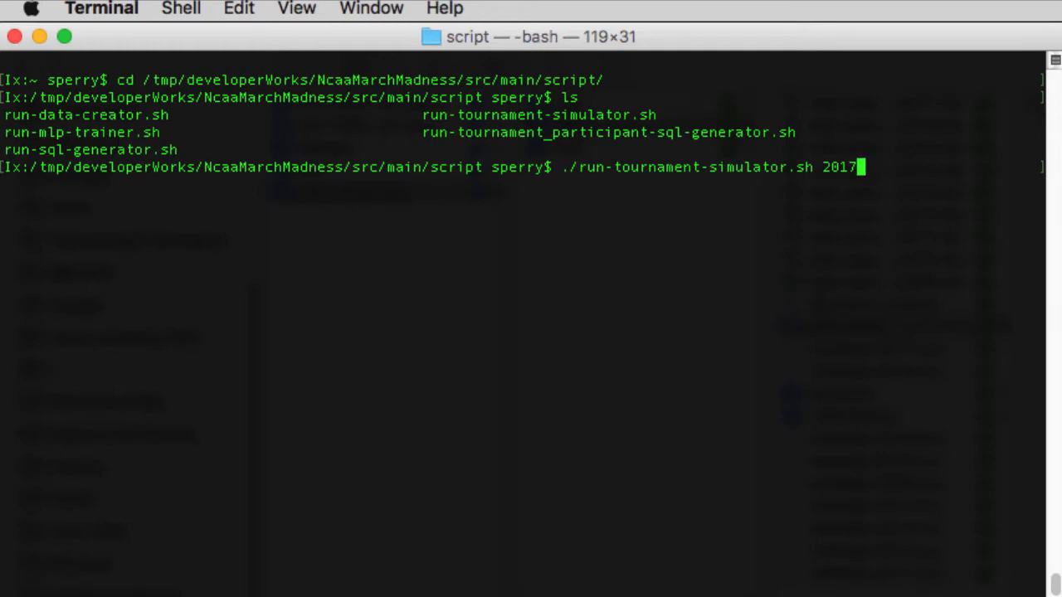
key(Return)
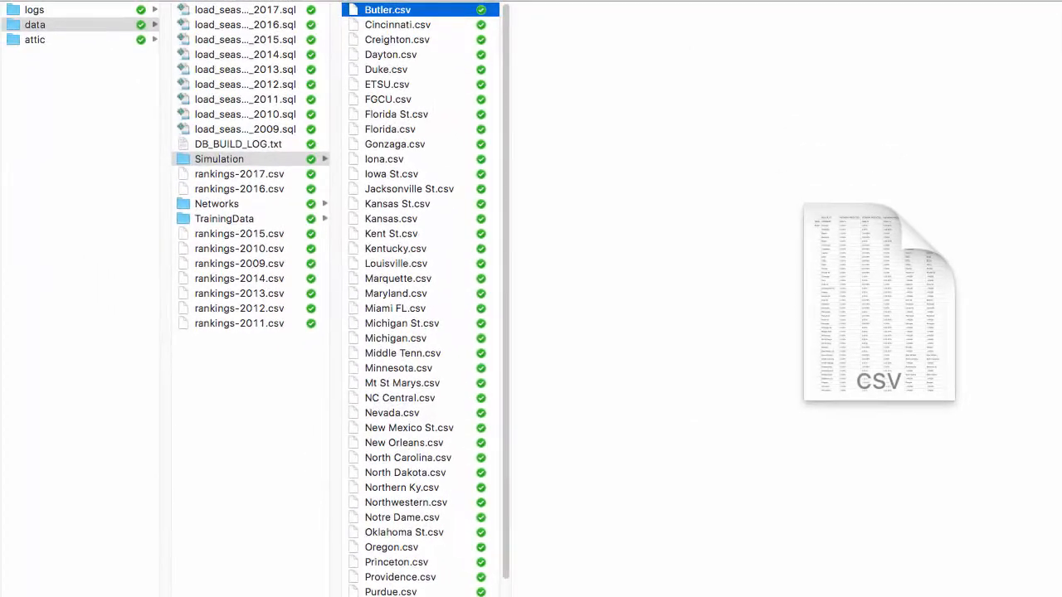
Step: Open Minnesota.csv, accept the default Text Import settings, and review the sheet
double_click(398, 367)
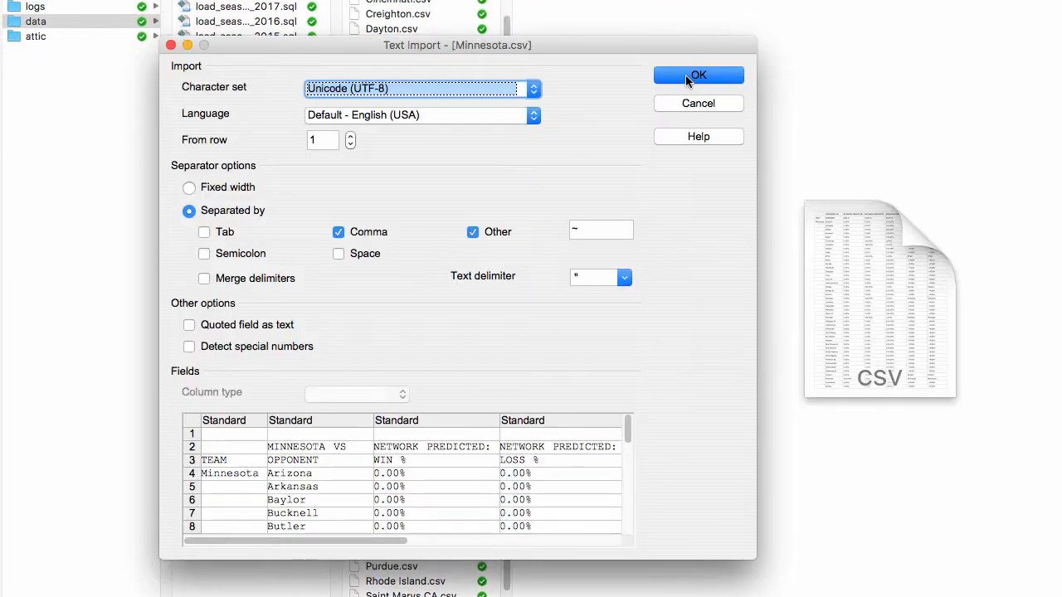
click(698, 74)
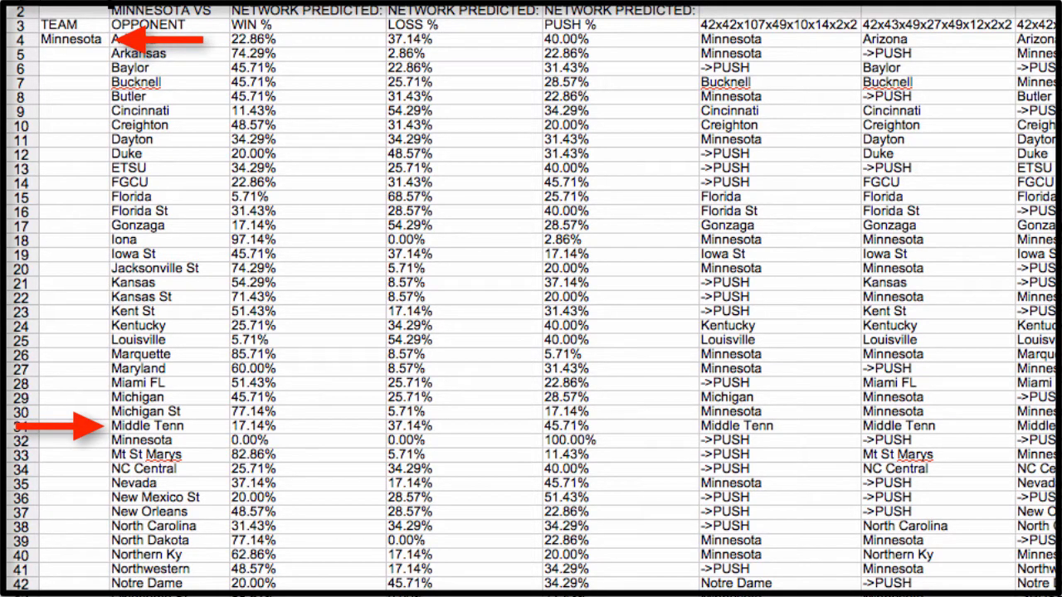
click(406, 426)
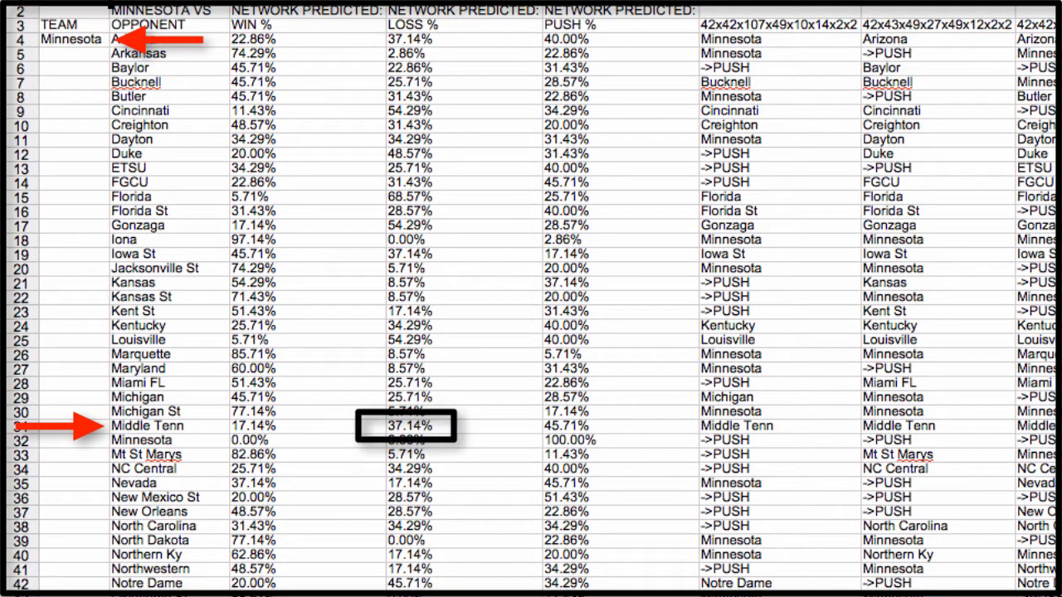